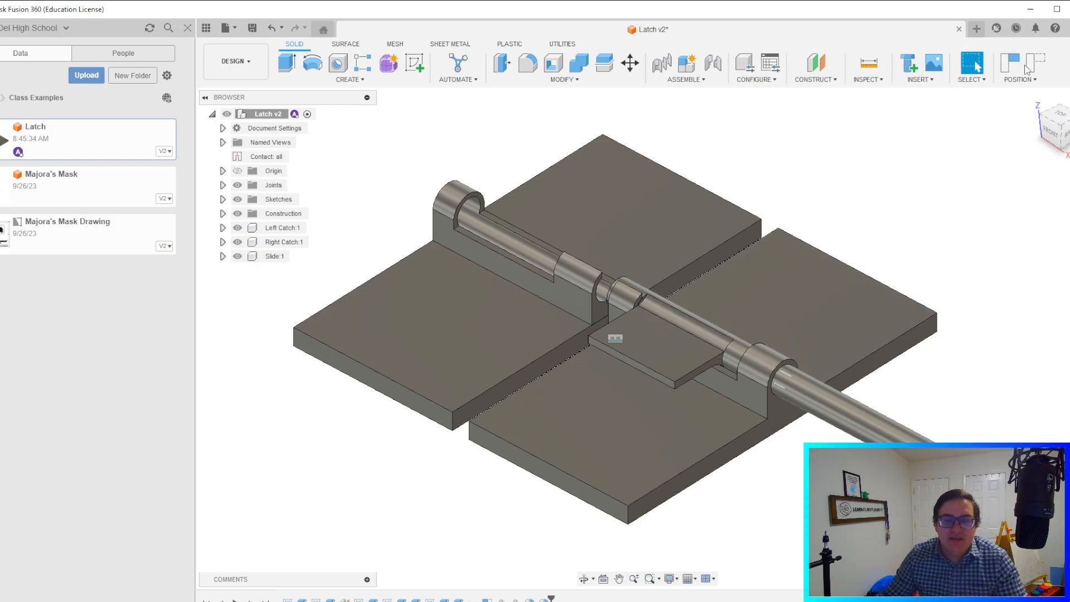
pyautogui.moveTo(742, 214)
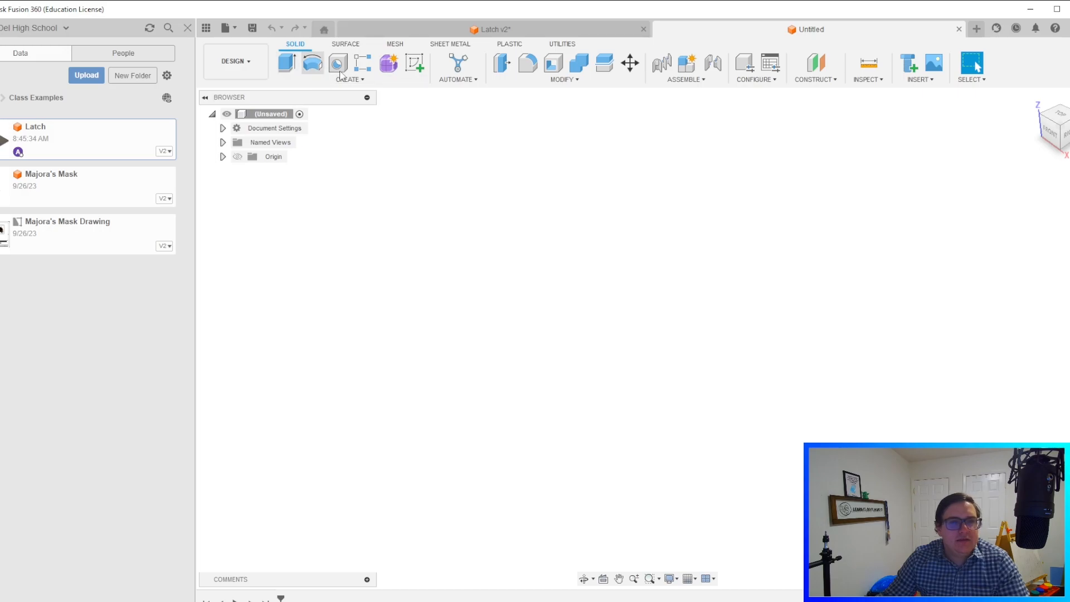
# Sketch two 2 x 4 rectangles on the top plane, one each side of the origin.
pyautogui.click(415, 63)
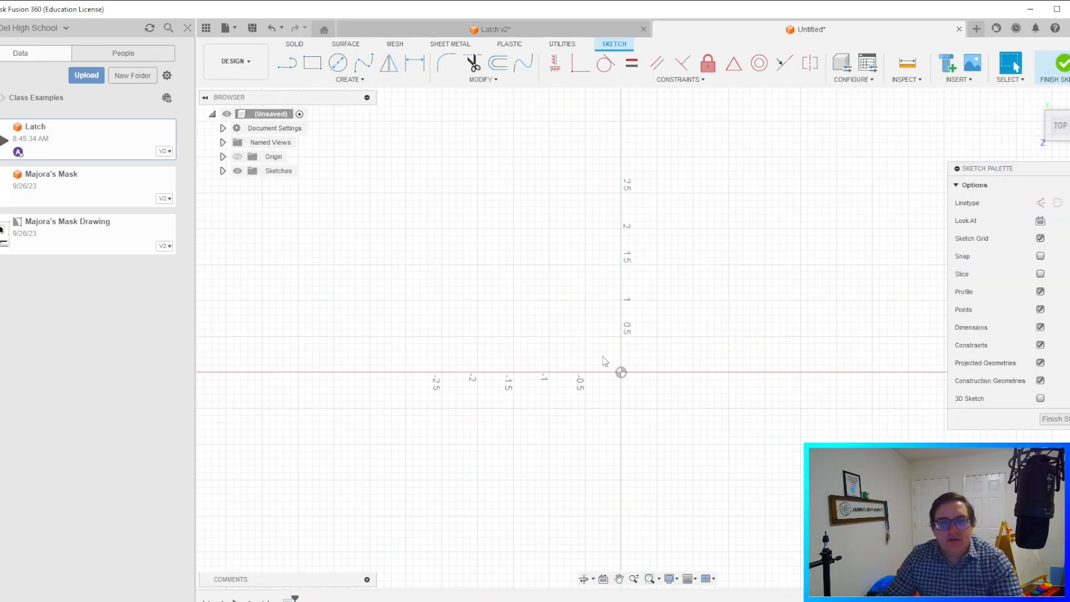
pyautogui.click(312, 63)
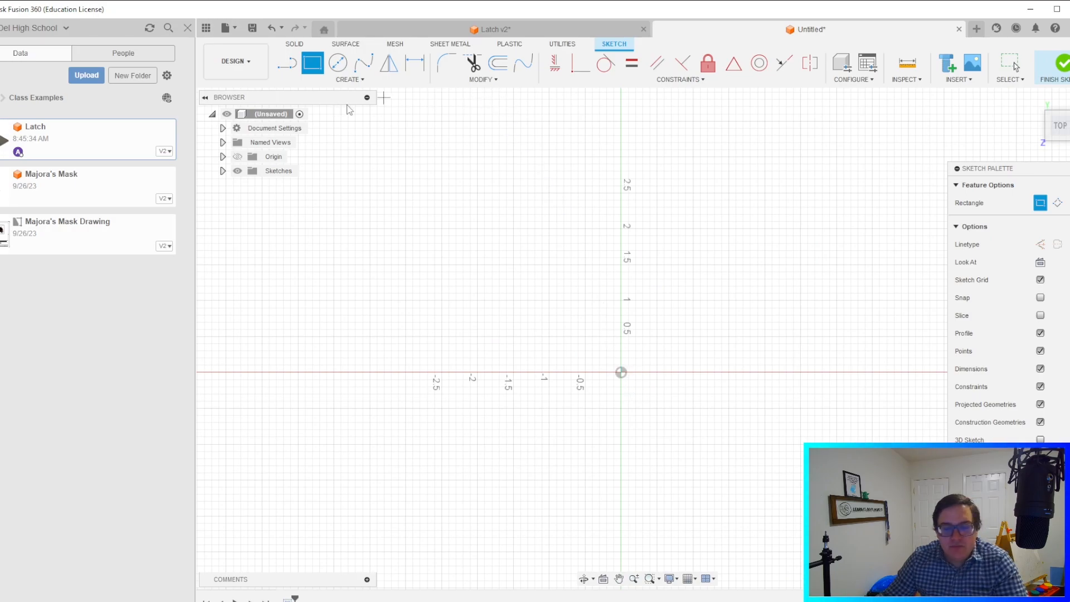
pyautogui.moveTo(420, 198)
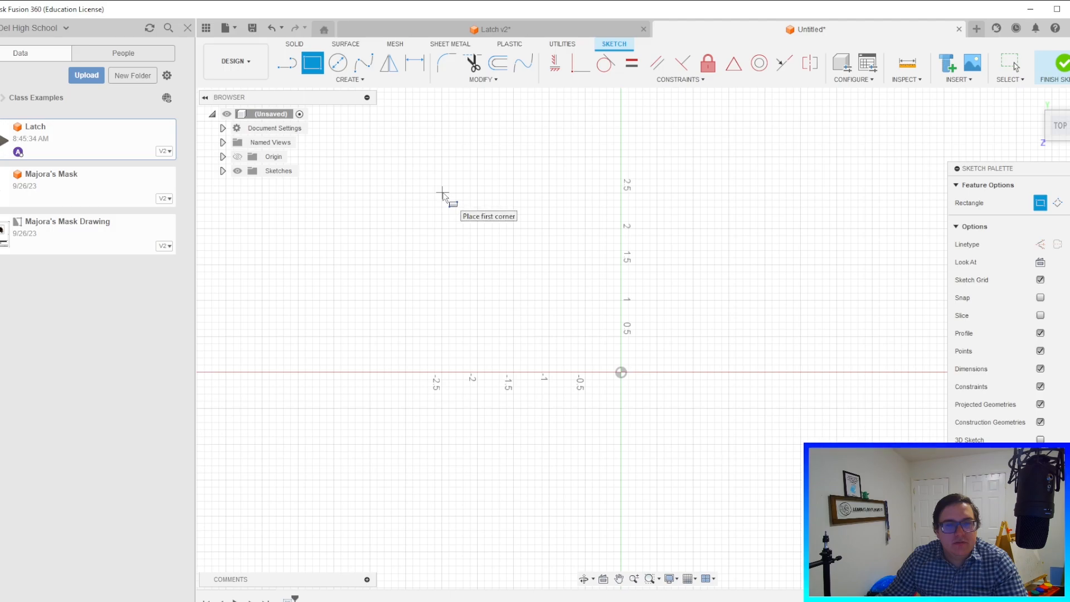
pyautogui.moveTo(441, 192); pyautogui.dragTo(580, 498)
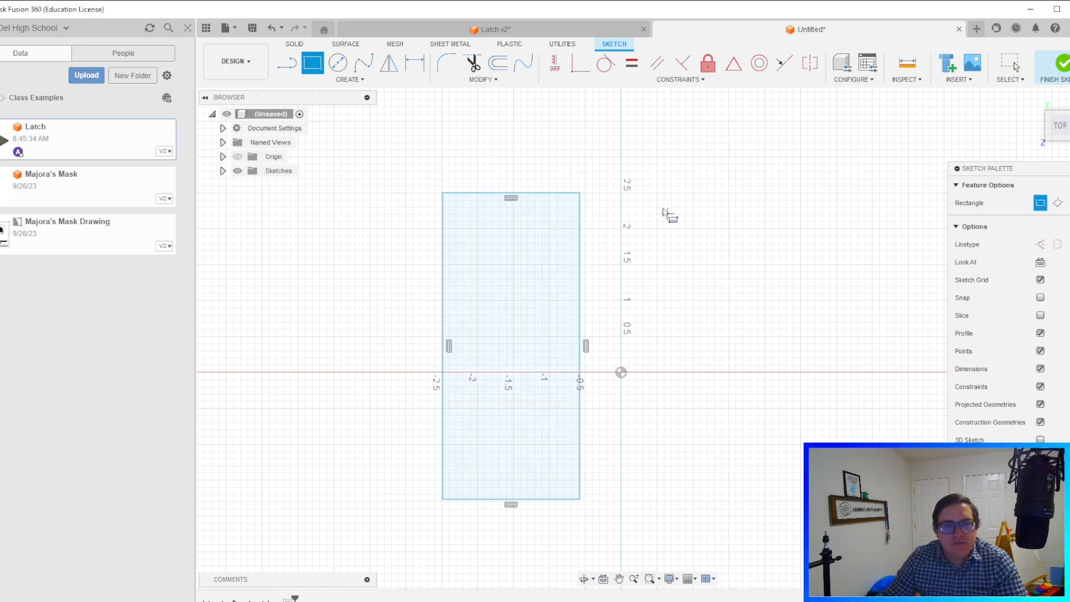
pyautogui.moveTo(651, 197); pyautogui.dragTo(775, 501)
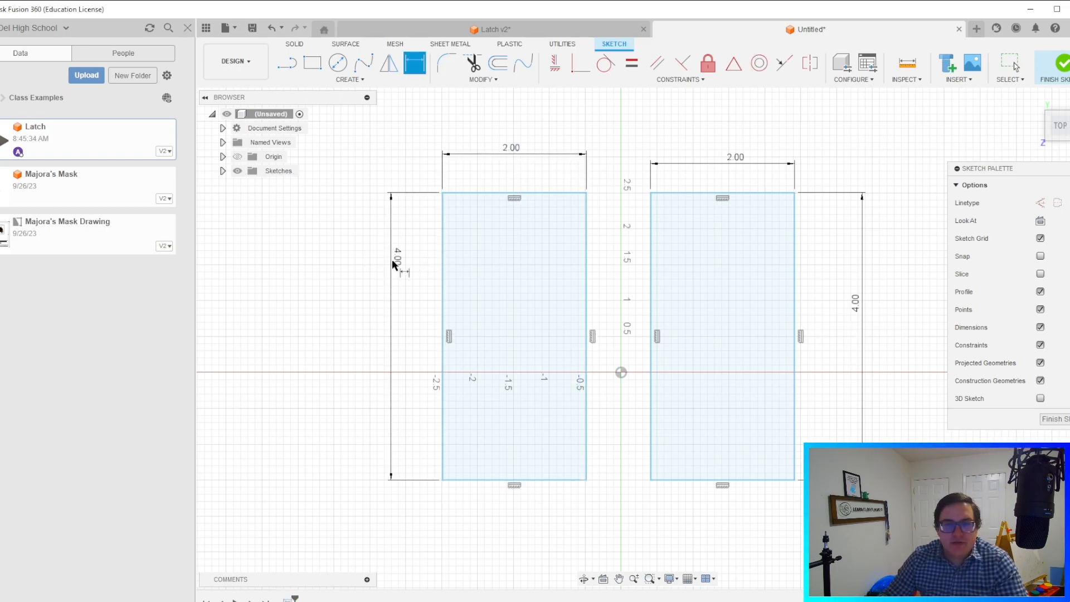
pyautogui.click(650, 301)
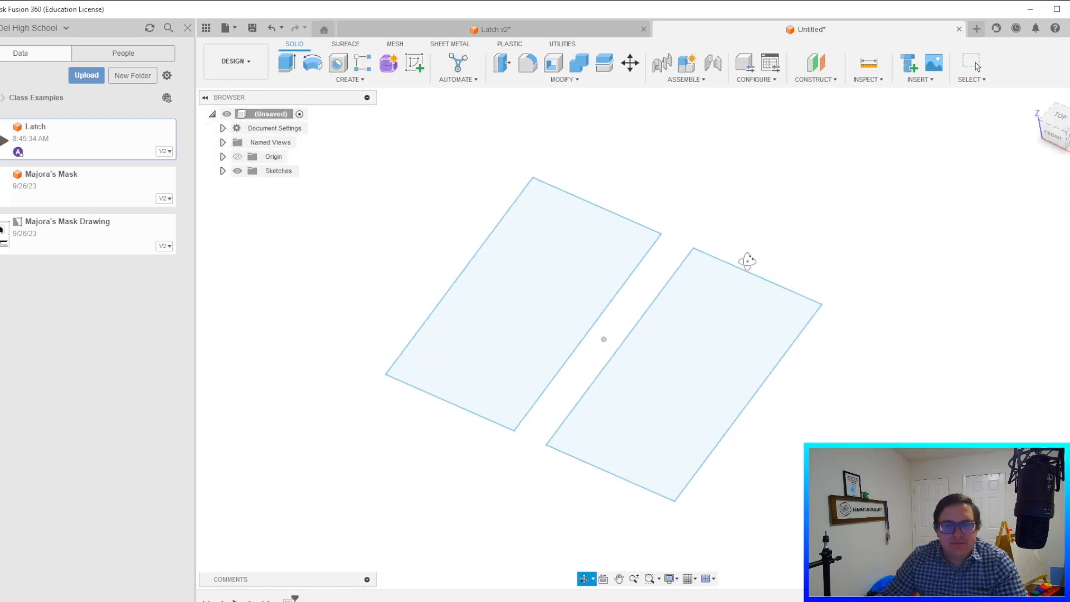
# Extrude both rectangle profiles 0.25 in into two separate plate bodies.
pyautogui.click(285, 63)
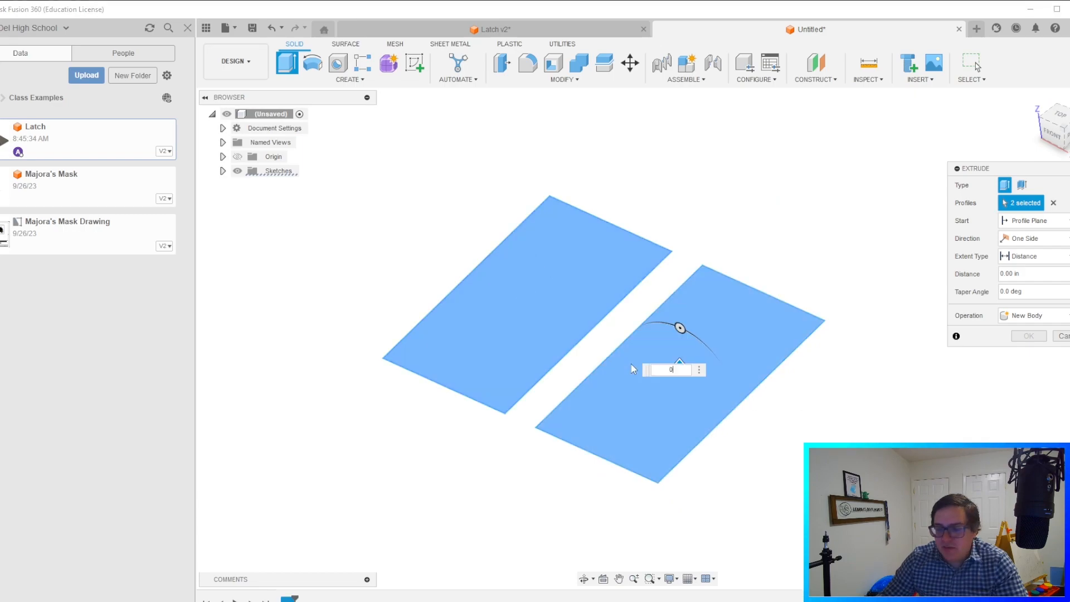
pyautogui.write('0.25')
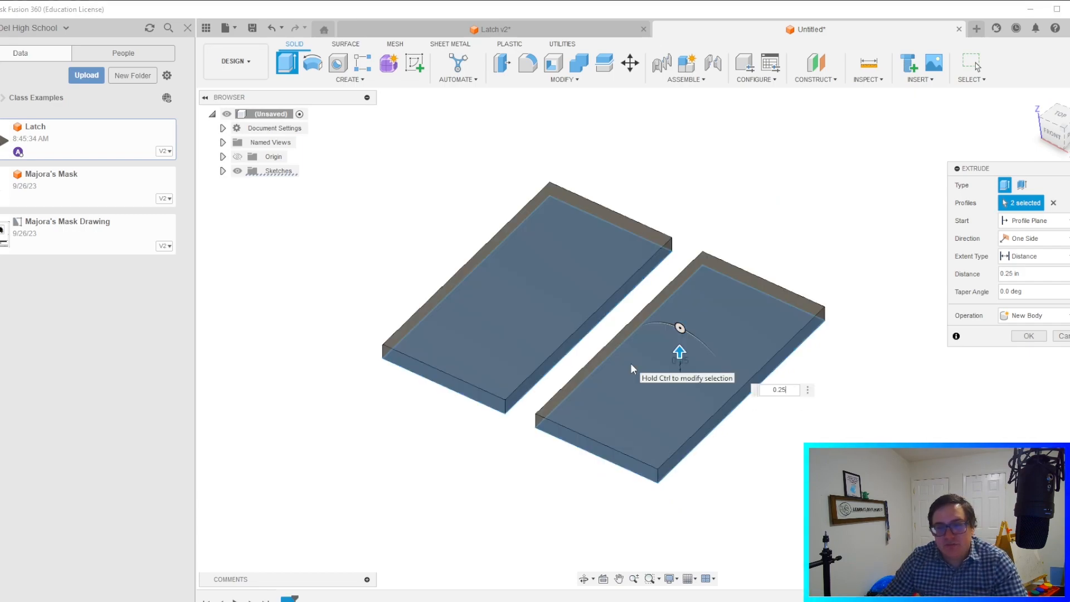
pyautogui.click(1027, 335)
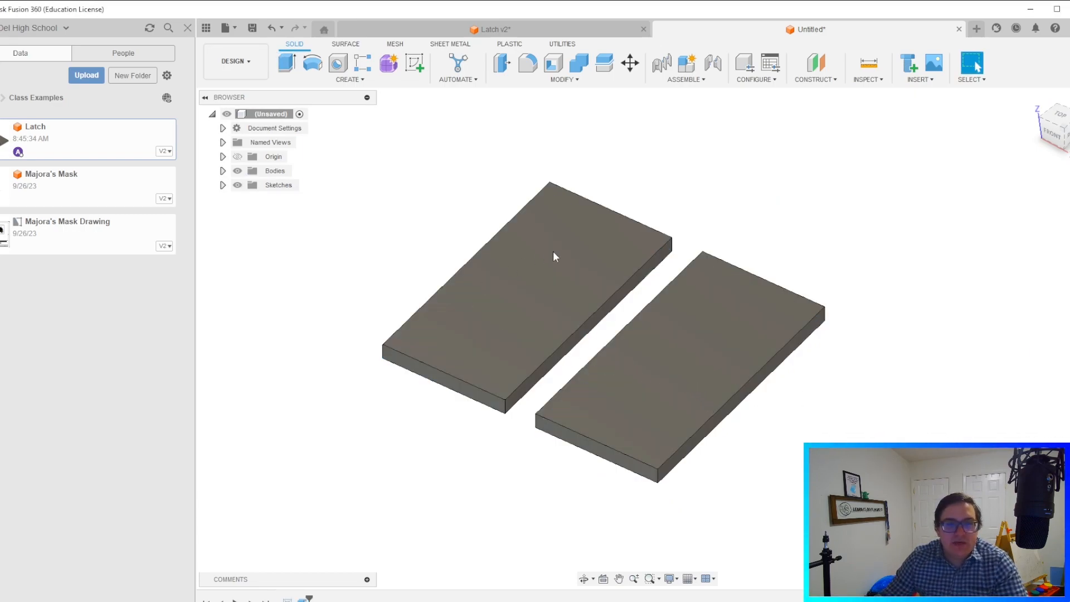
pyautogui.moveTo(621, 182)
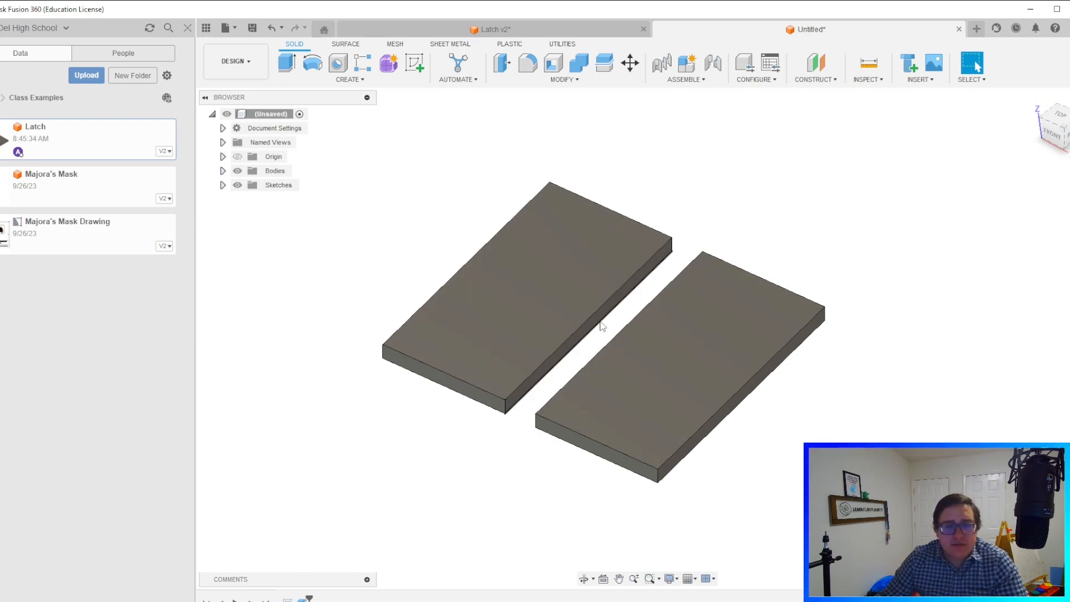
pyautogui.moveTo(414, 64)
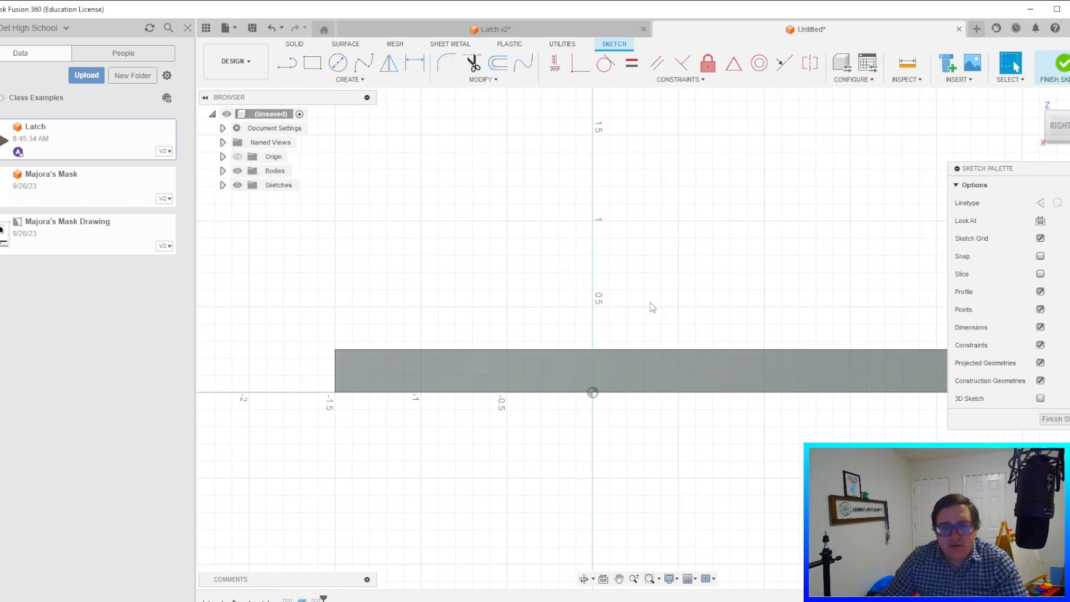
# Sketch the knuckle profile: concentric circles dimensioned 0.375 with lines down to the plate.
pyautogui.click(336, 63)
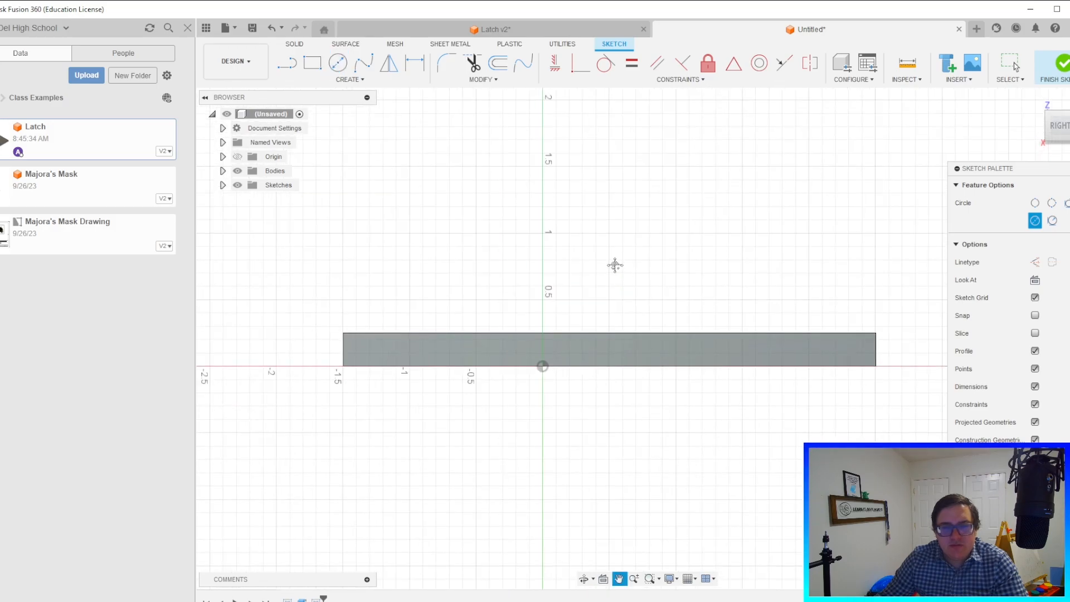
pyautogui.click(336, 63)
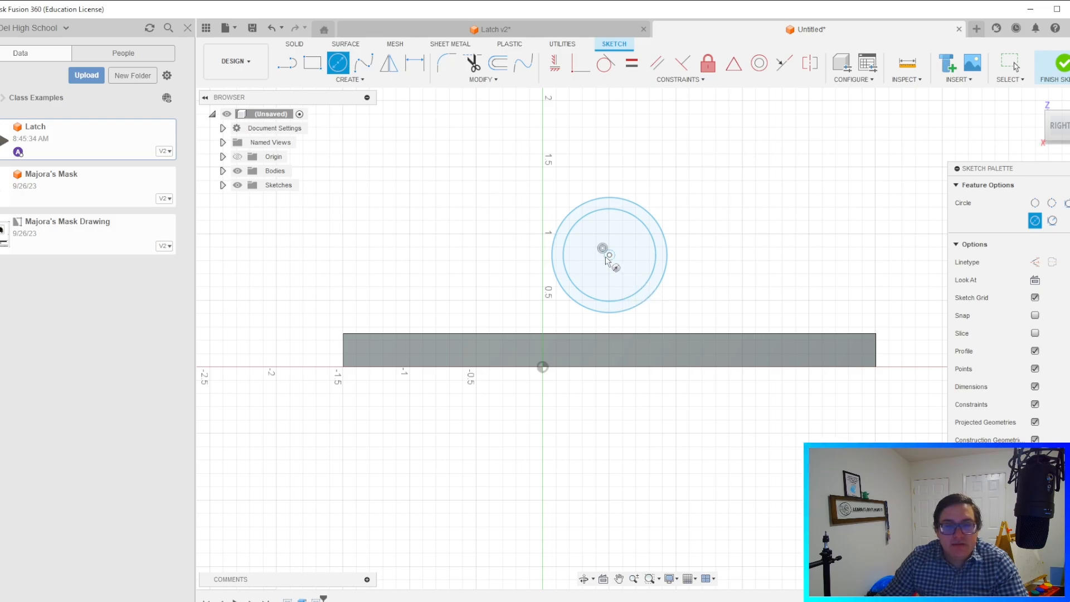
pyautogui.moveTo(609, 294)
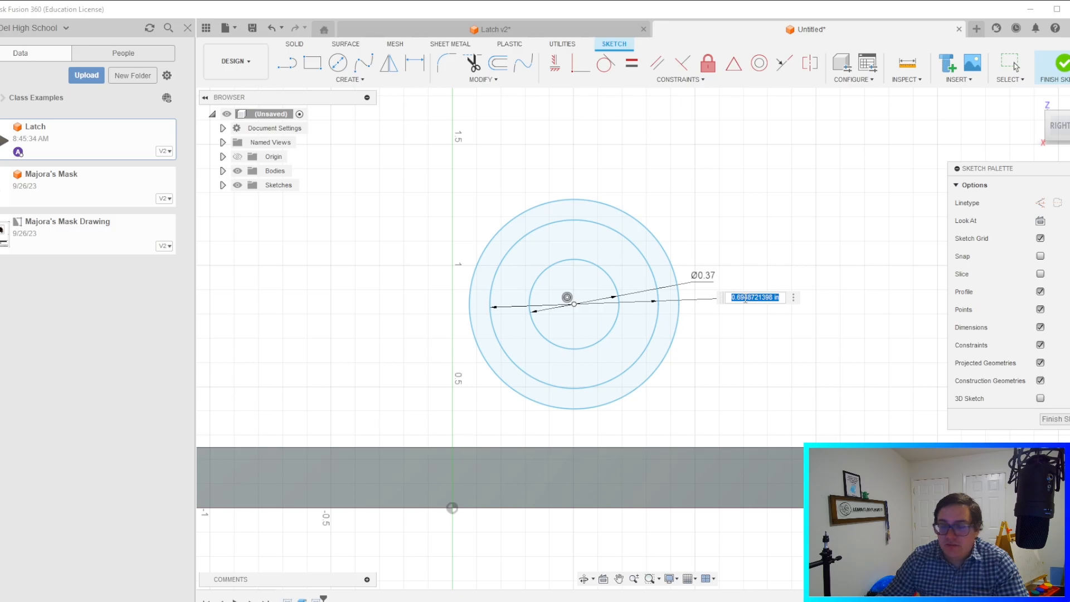
pyautogui.write('0.375')
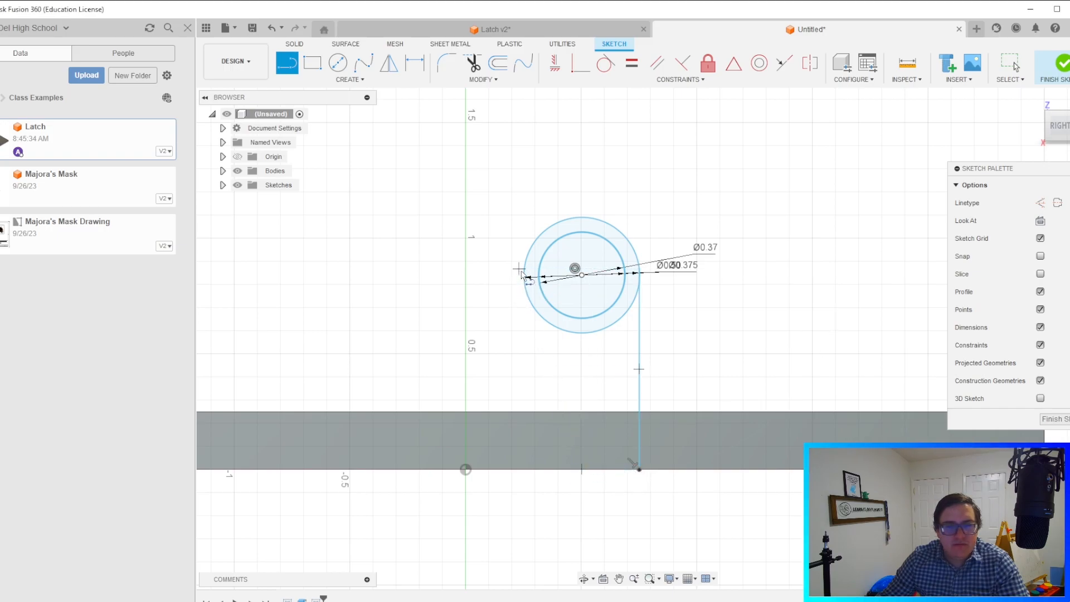
pyautogui.moveTo(560, 312)
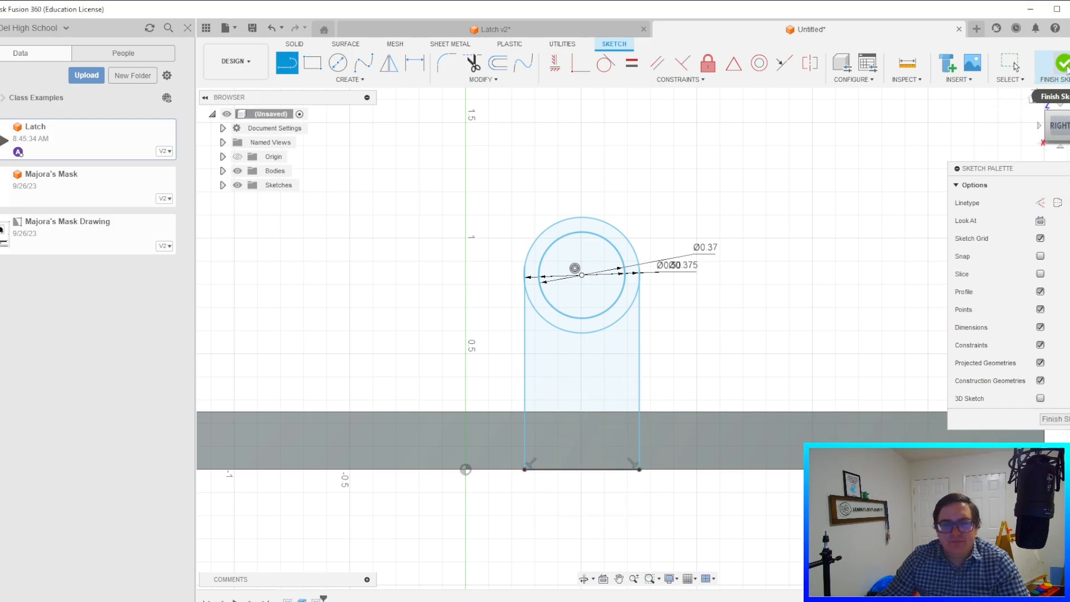
pyautogui.click(1053, 68)
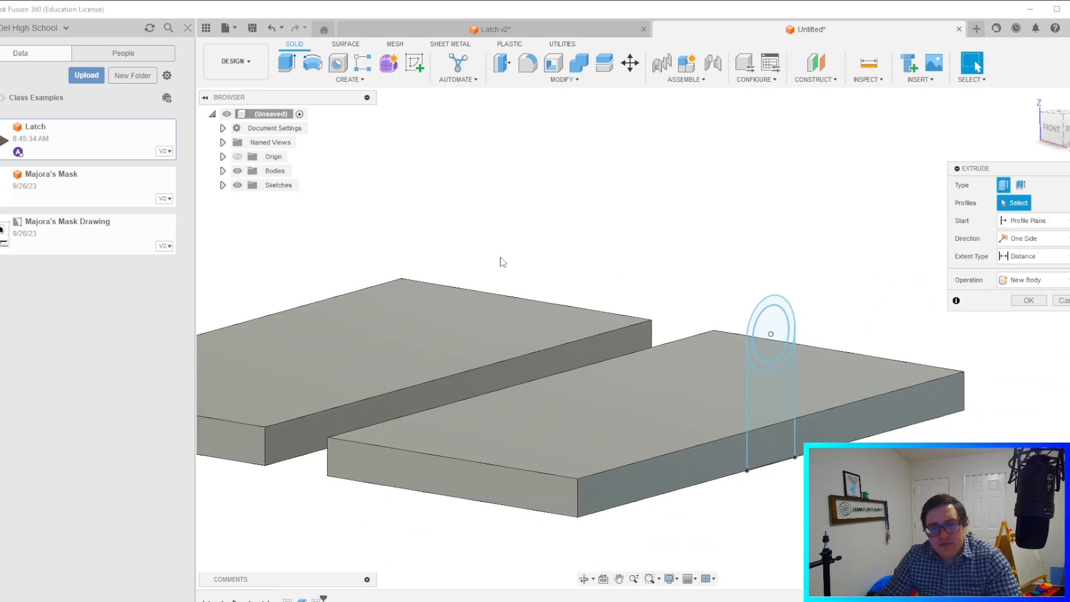
# Extrude the ring and tab profile 2 in, joined to the catch plate, and start the fillet.
pyautogui.click(770, 334)
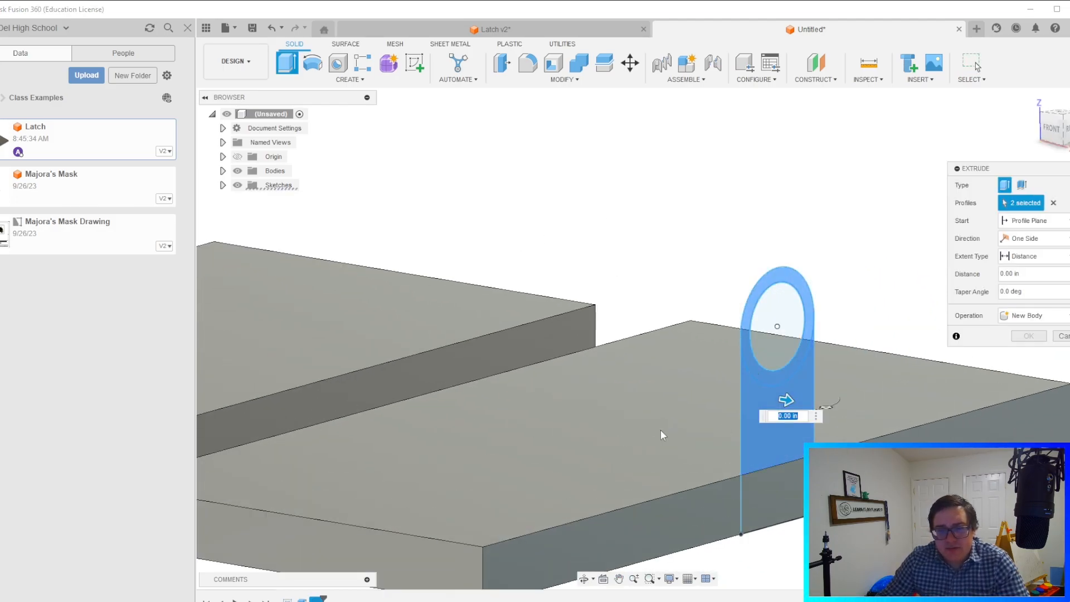
pyautogui.moveTo(784, 399); pyautogui.dragTo(631, 407)
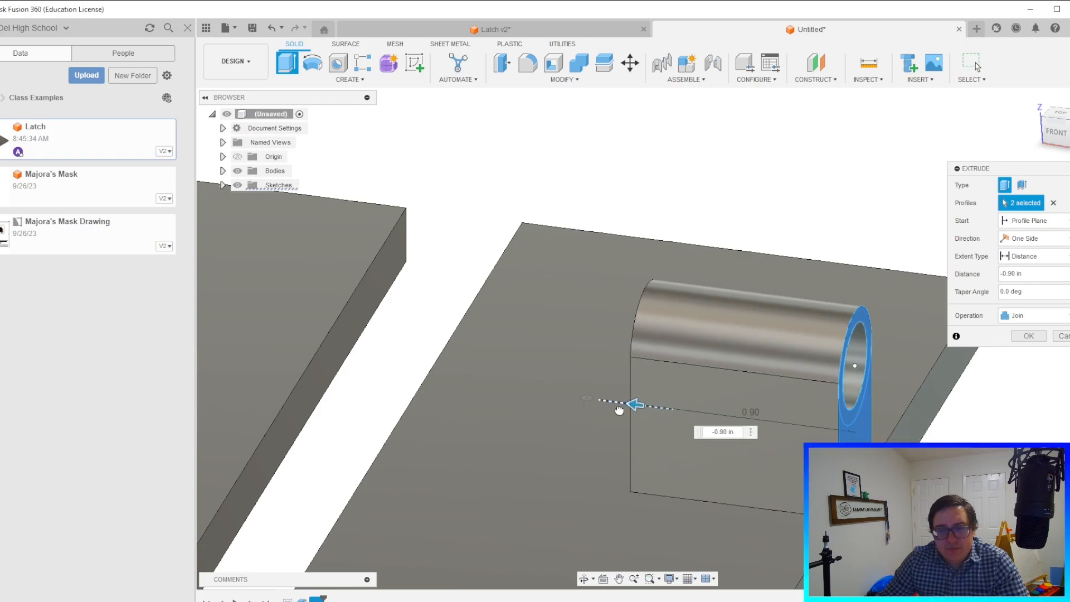
pyautogui.moveTo(631, 404); pyautogui.dragTo(383, 374)
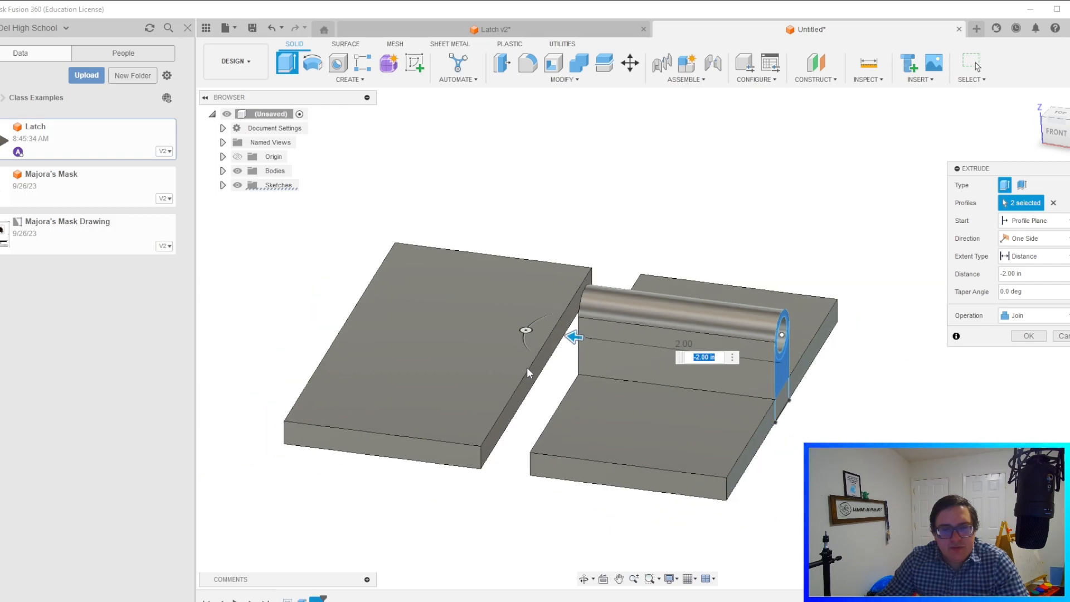
pyautogui.moveTo(576, 337); pyautogui.dragTo(416, 316)
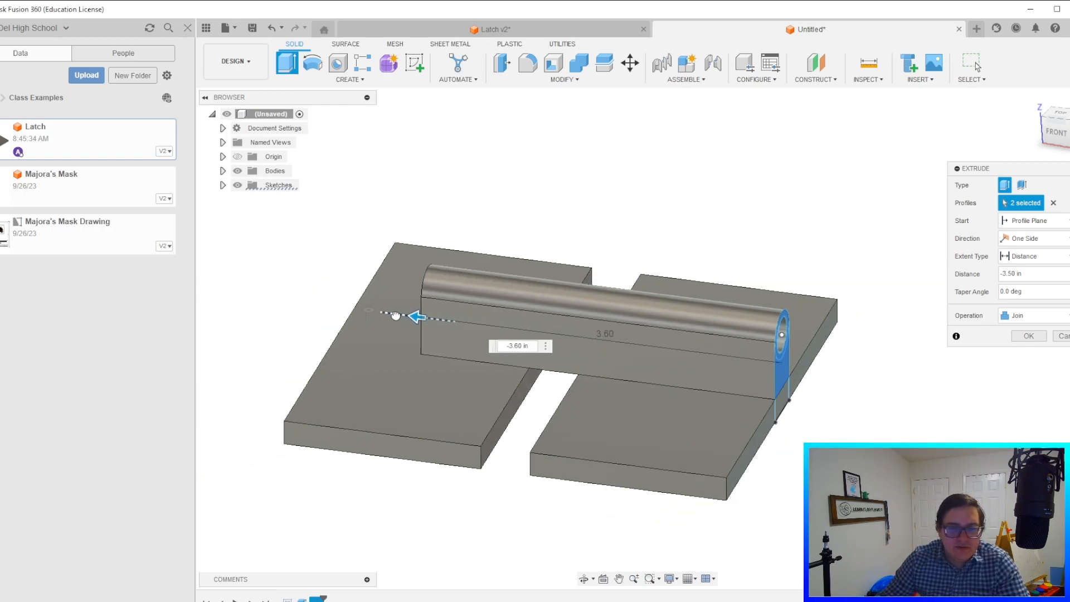
pyautogui.moveTo(416, 316); pyautogui.dragTo(325, 306)
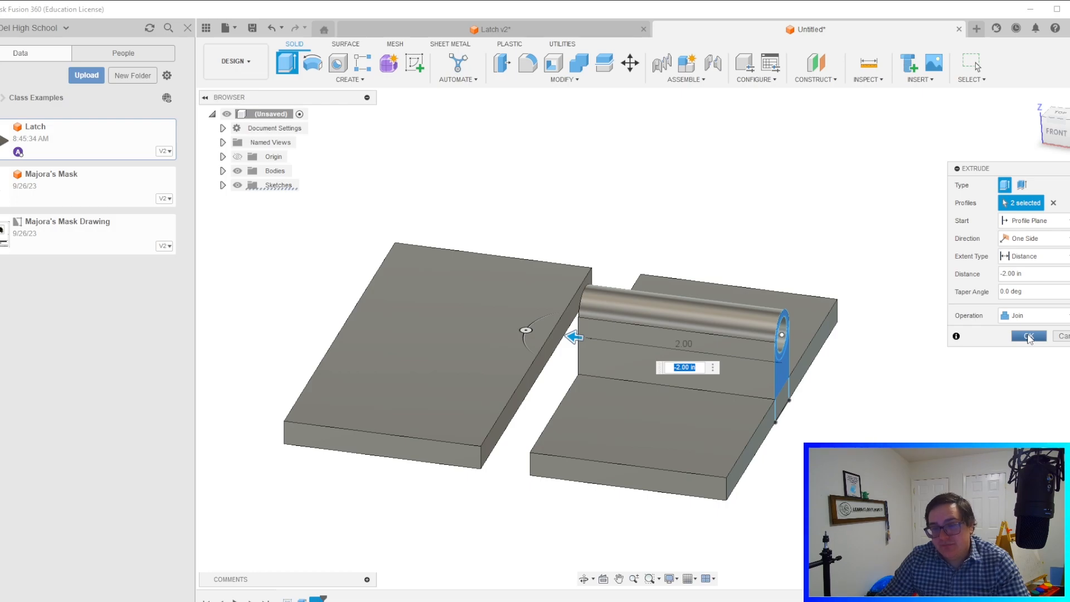
pyautogui.click(1029, 336)
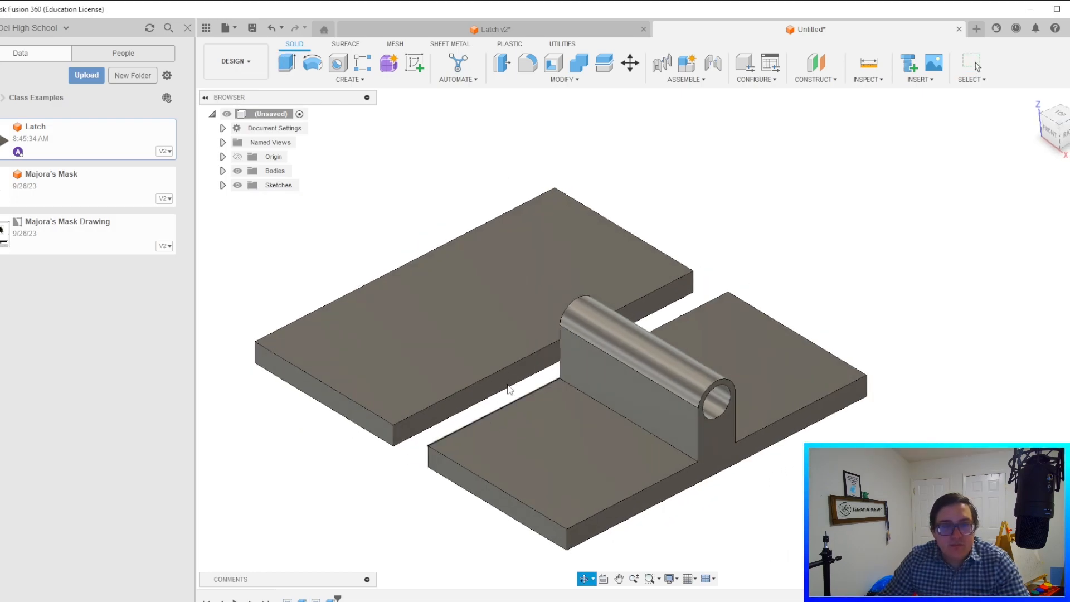
pyautogui.click(526, 63)
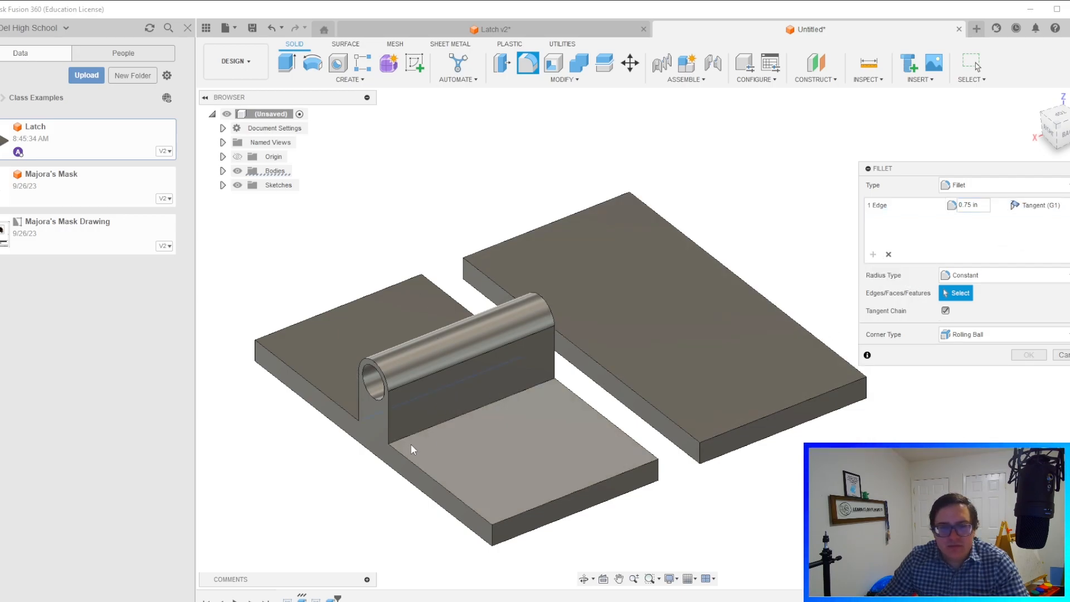
# Apply the 0.75 in fillet along the upright block's top edge.
pyautogui.click(444, 423)
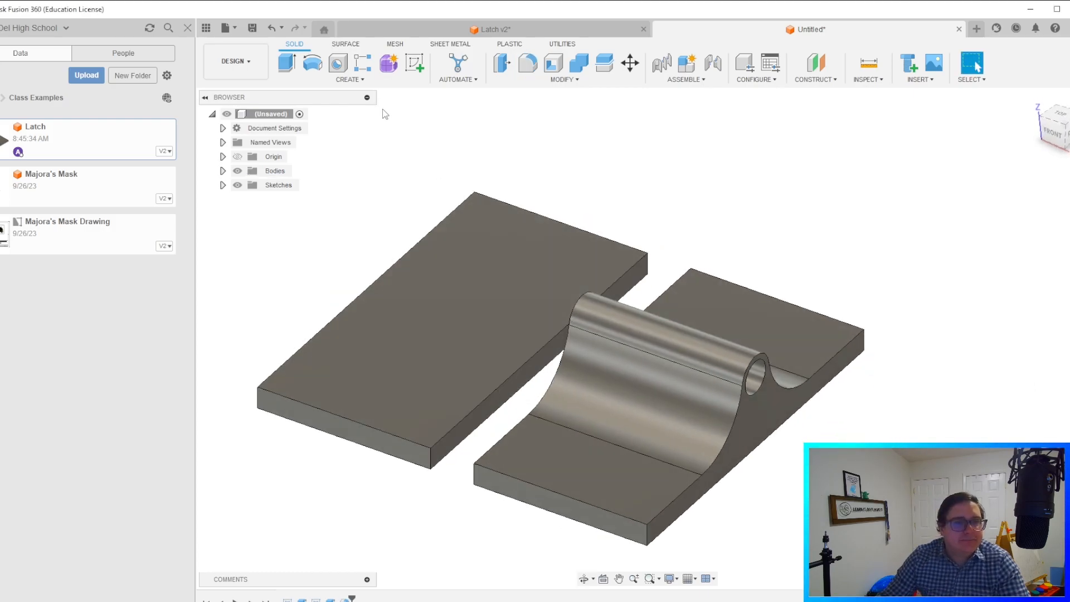
pyautogui.click(349, 79)
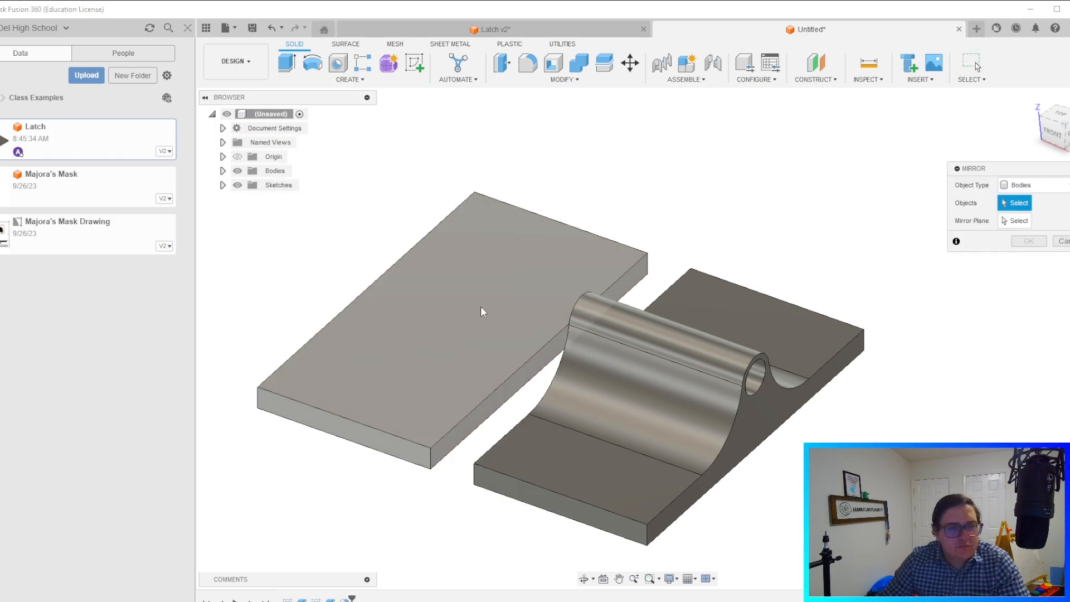
# Mirror the knuckle extrude and fillet features across the YZ origin plane.
pyautogui.click(1031, 185)
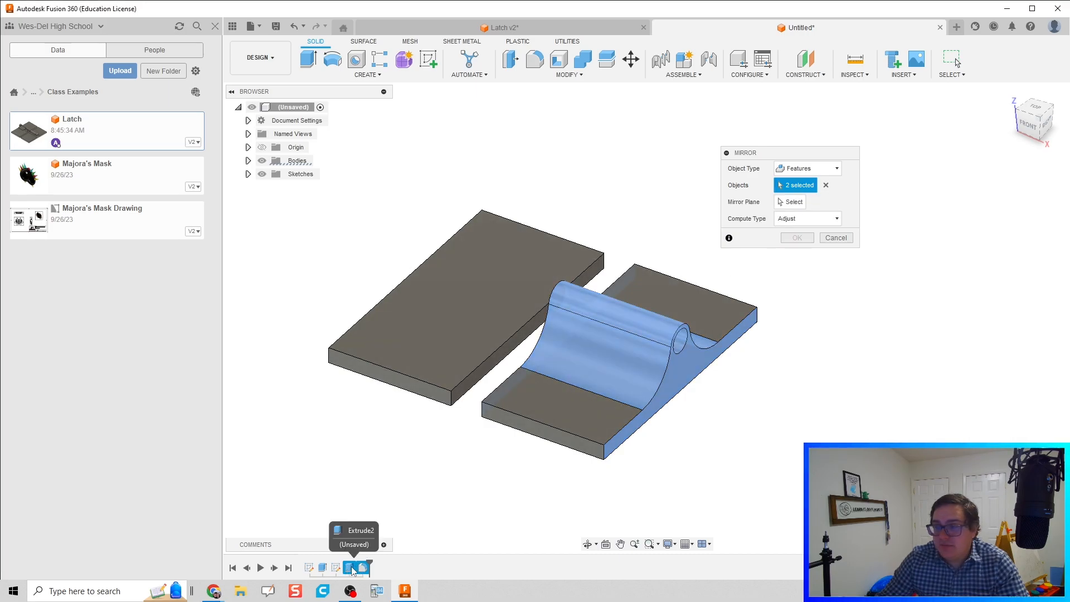
pyautogui.click(793, 201)
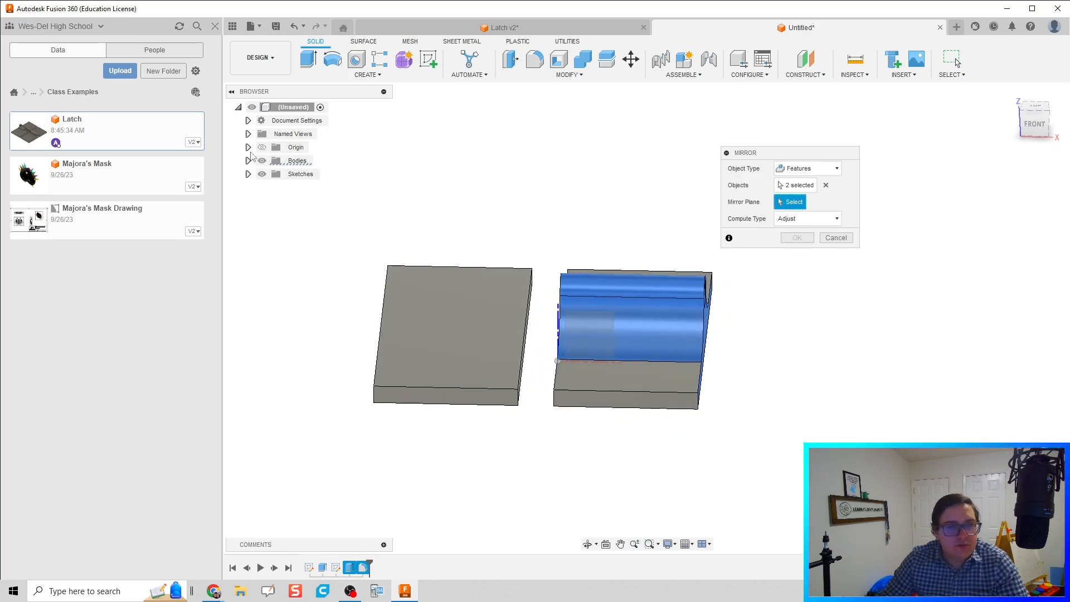
pyautogui.click(248, 147)
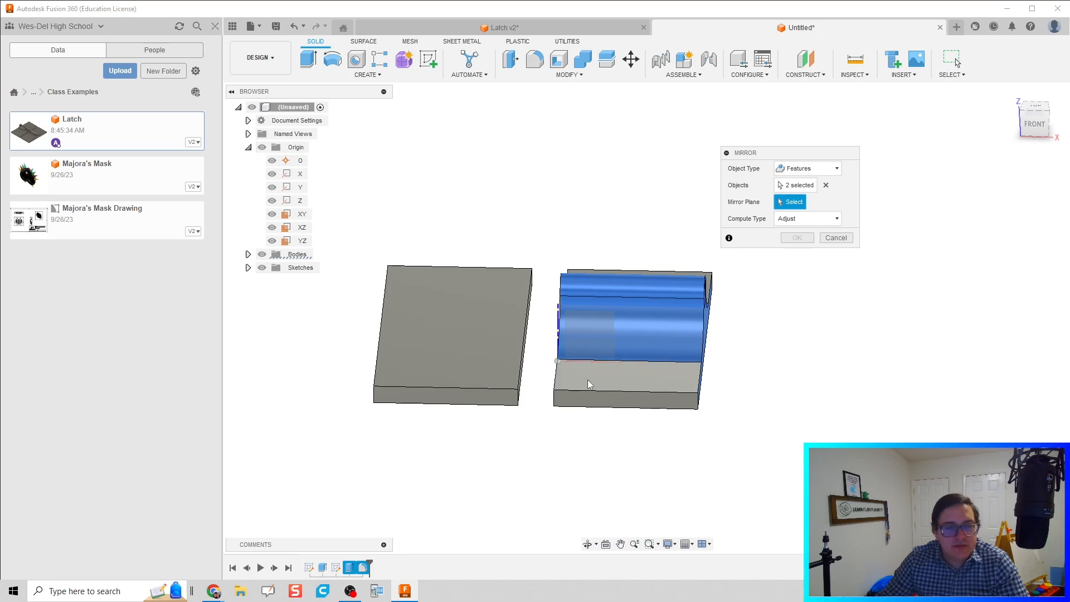
pyautogui.click(300, 240)
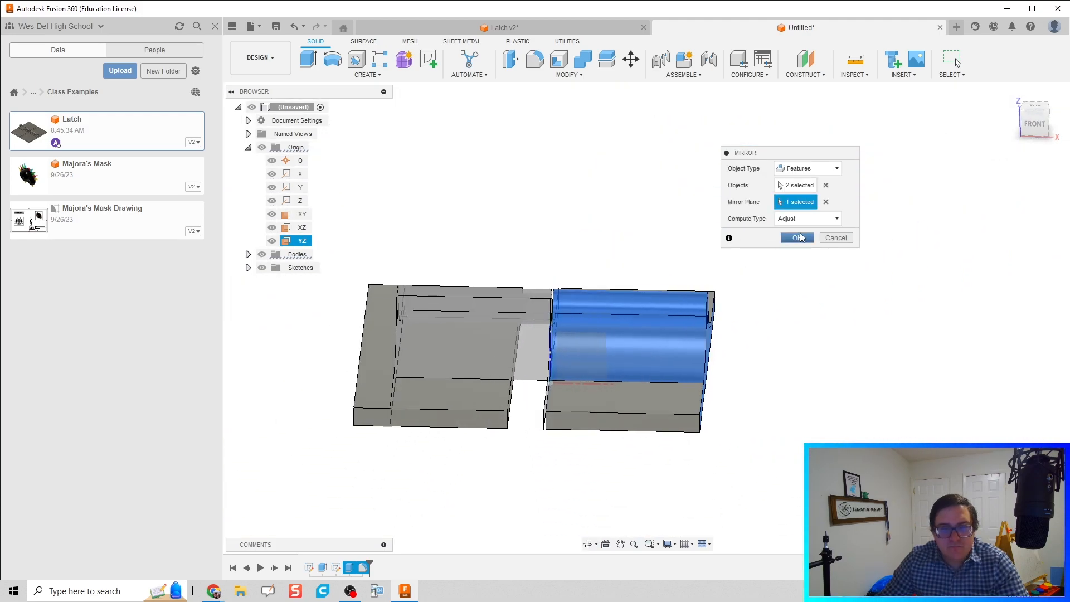
pyautogui.click(795, 237)
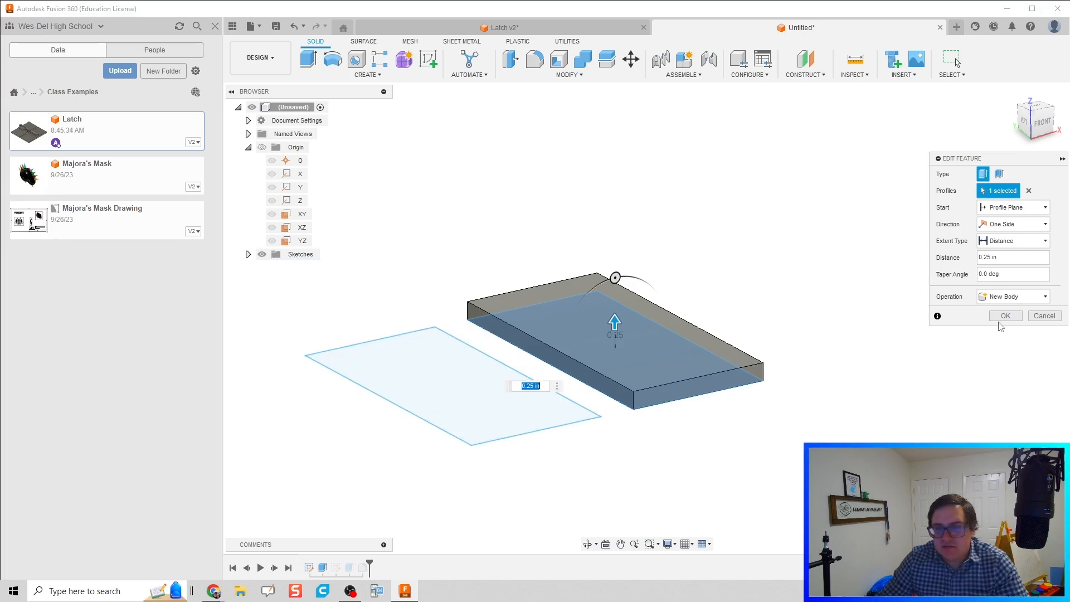
# Confirm the edited plate extrusion so only the filleted catch plate remains.
pyautogui.click(1005, 316)
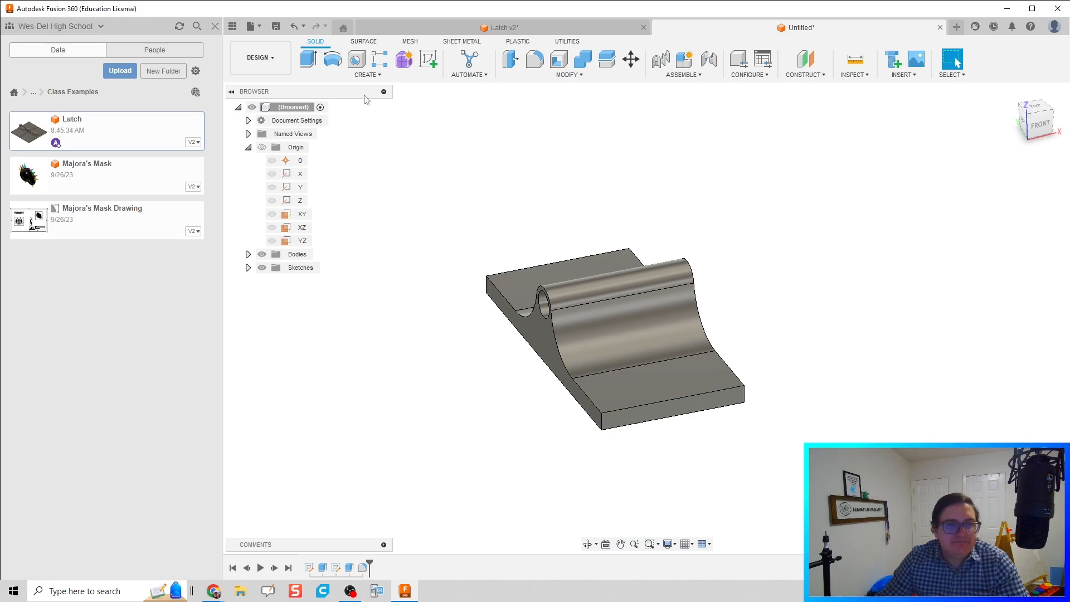
# Copy the catch plate body 2.30 in along Z with Move/Copy.
pyautogui.click(365, 74)
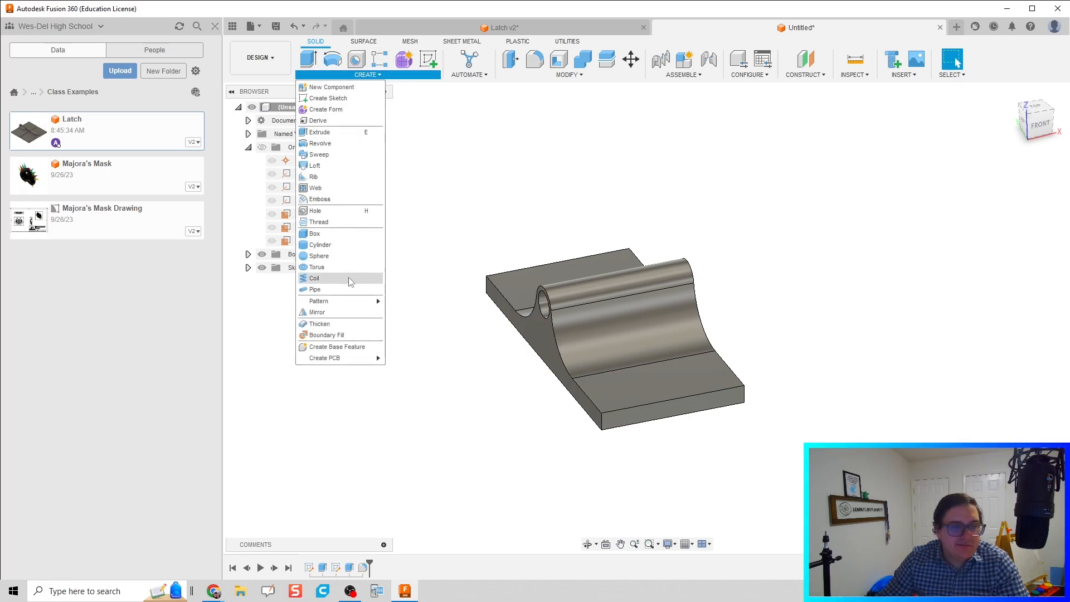
pyautogui.click(629, 58)
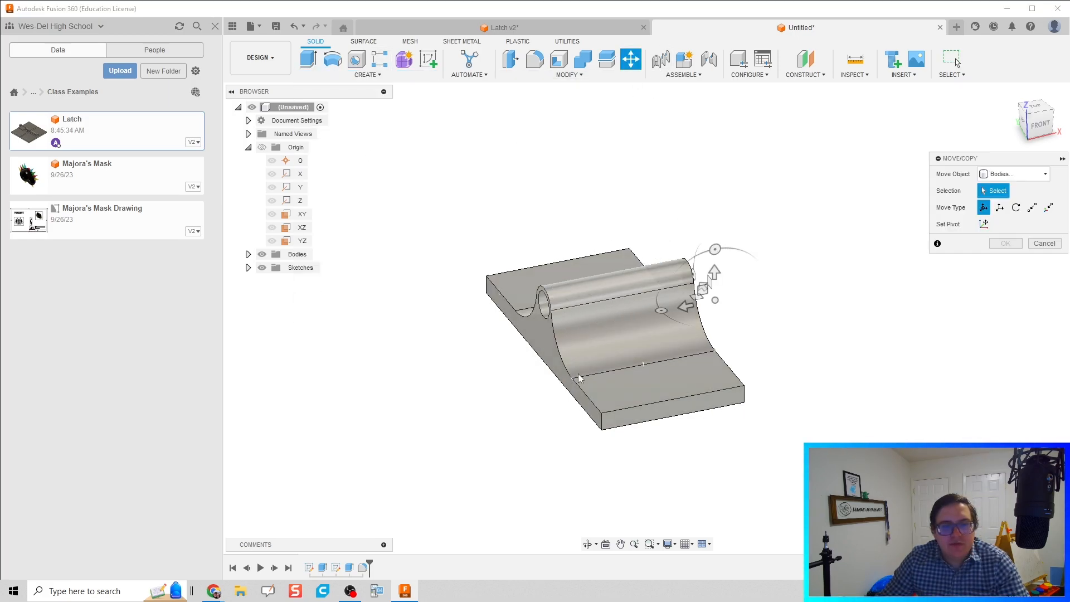
pyautogui.click(614, 335)
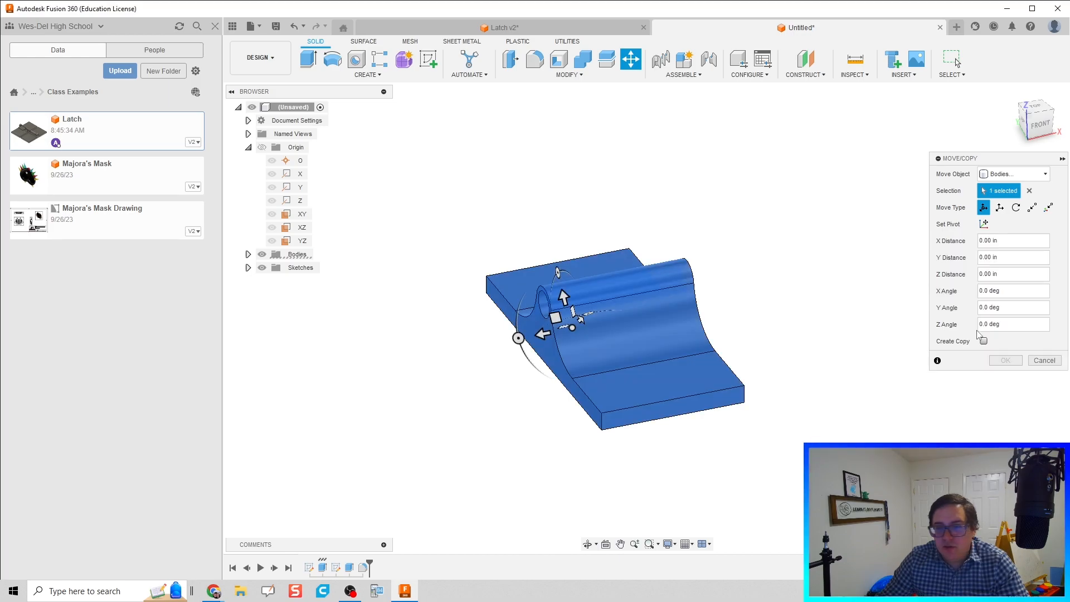
pyautogui.click(982, 340)
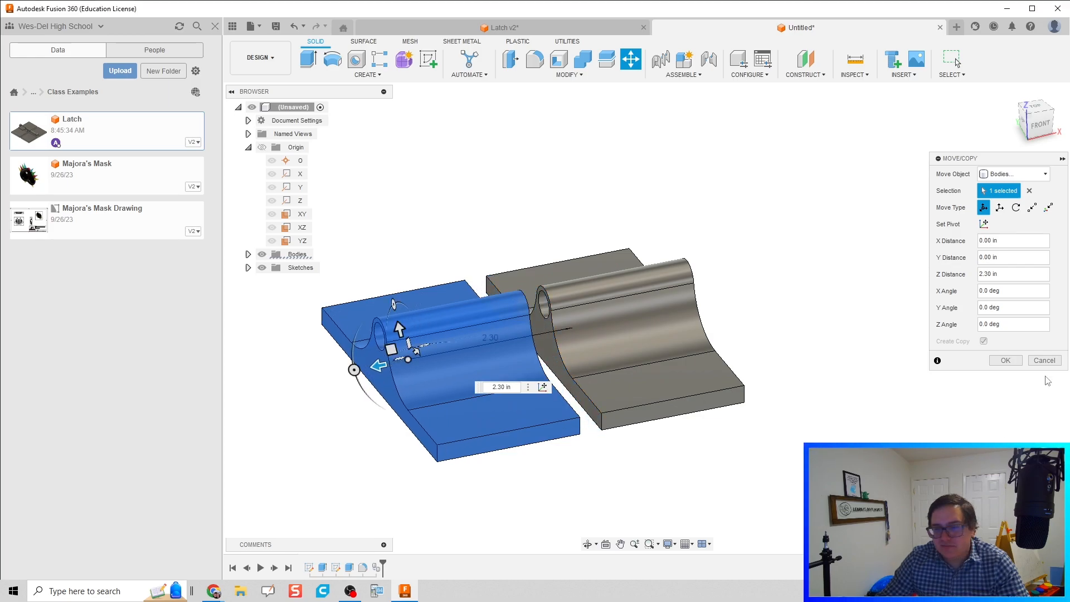
pyautogui.click(1004, 360)
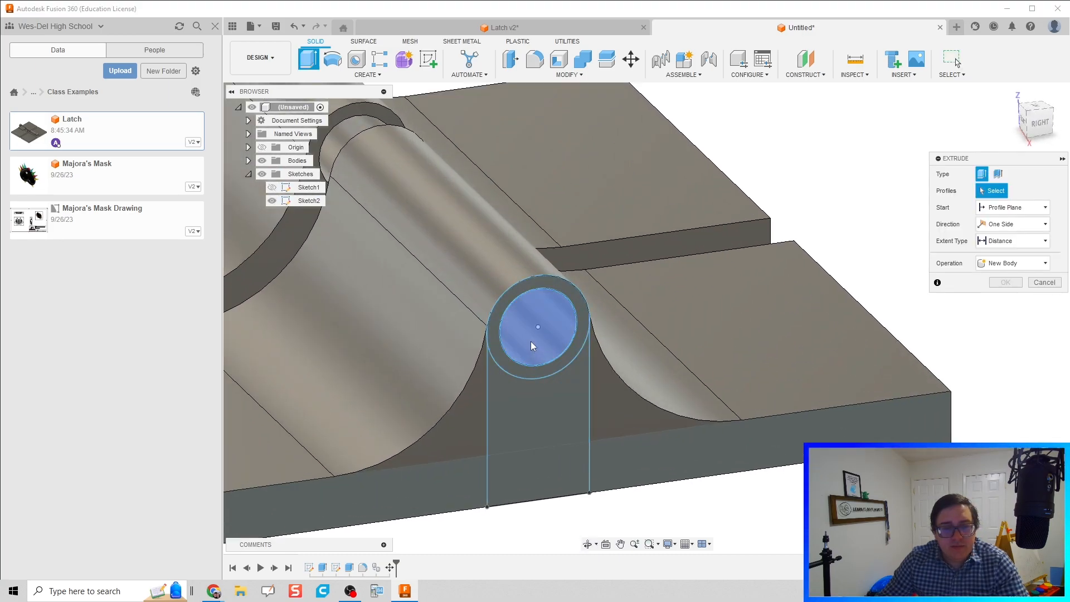
# Extrude the hinge-hole circle -4.30 in as a new rod body.
pyautogui.click(538, 328)
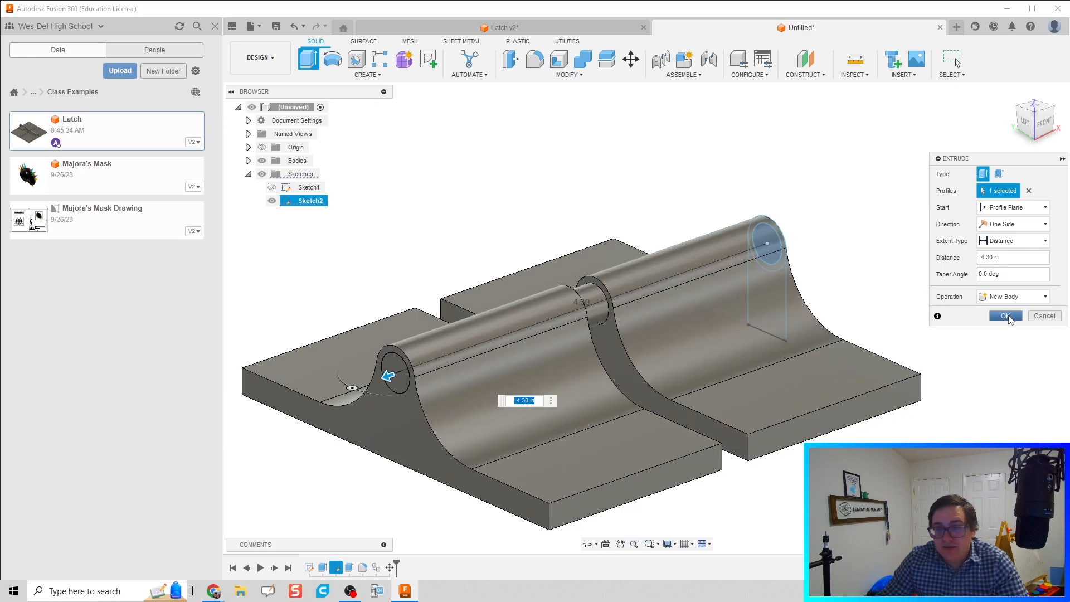
pyautogui.click(1004, 316)
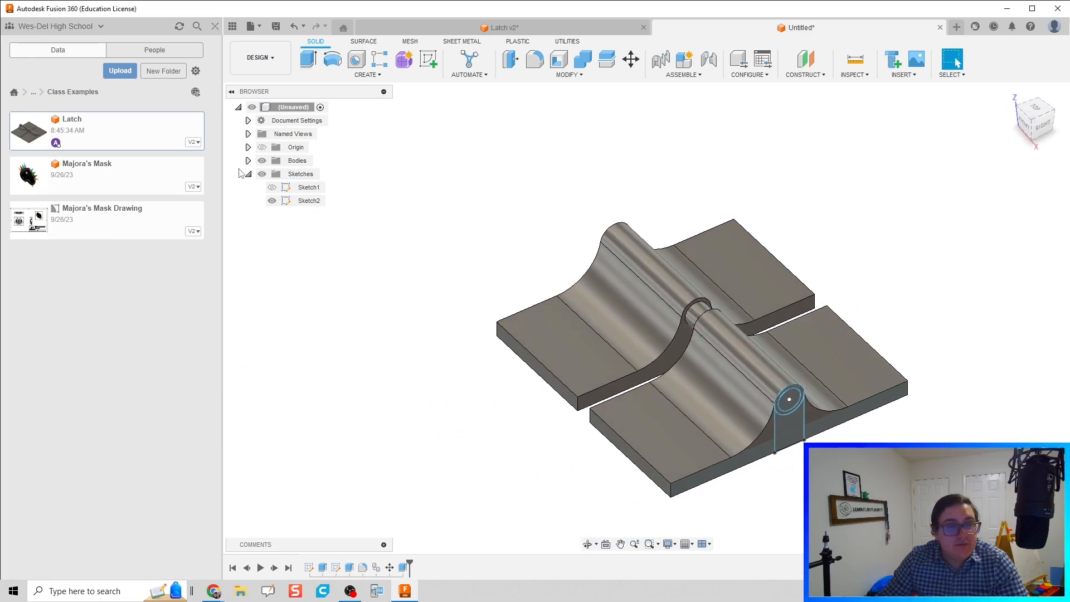
# In the Browser, rename the plates Right Catch and Left Catch and the rod Slide.
pyautogui.click(249, 160)
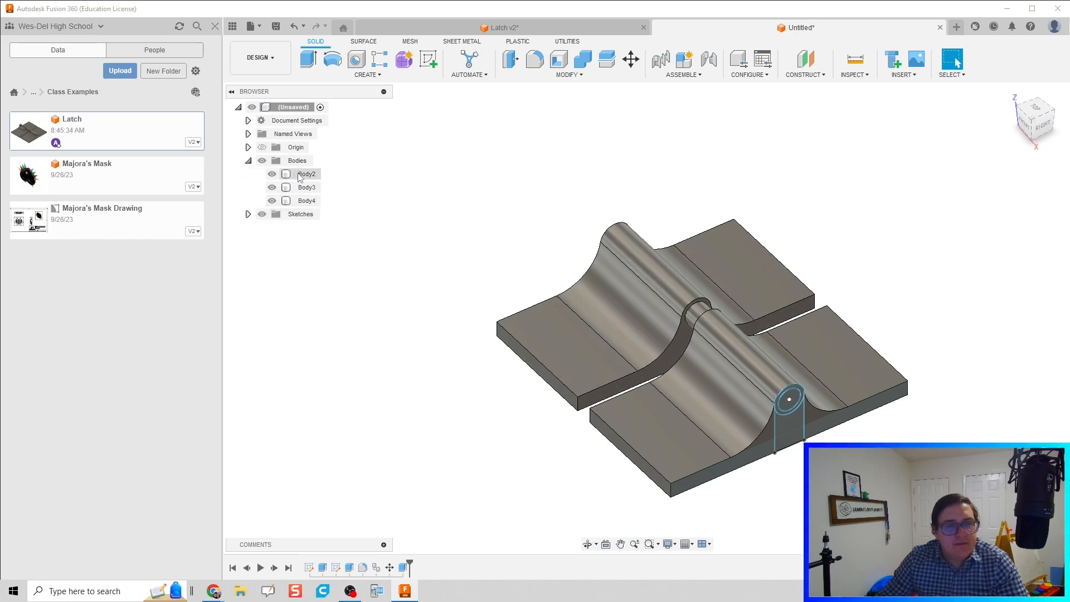
pyautogui.click(307, 174)
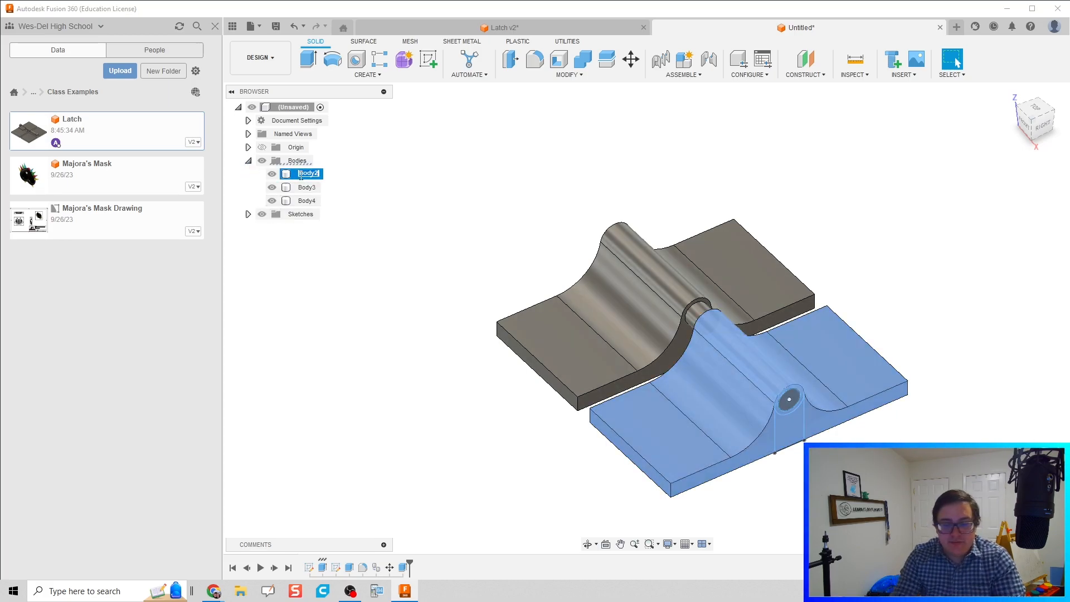
pyautogui.write('Right1')
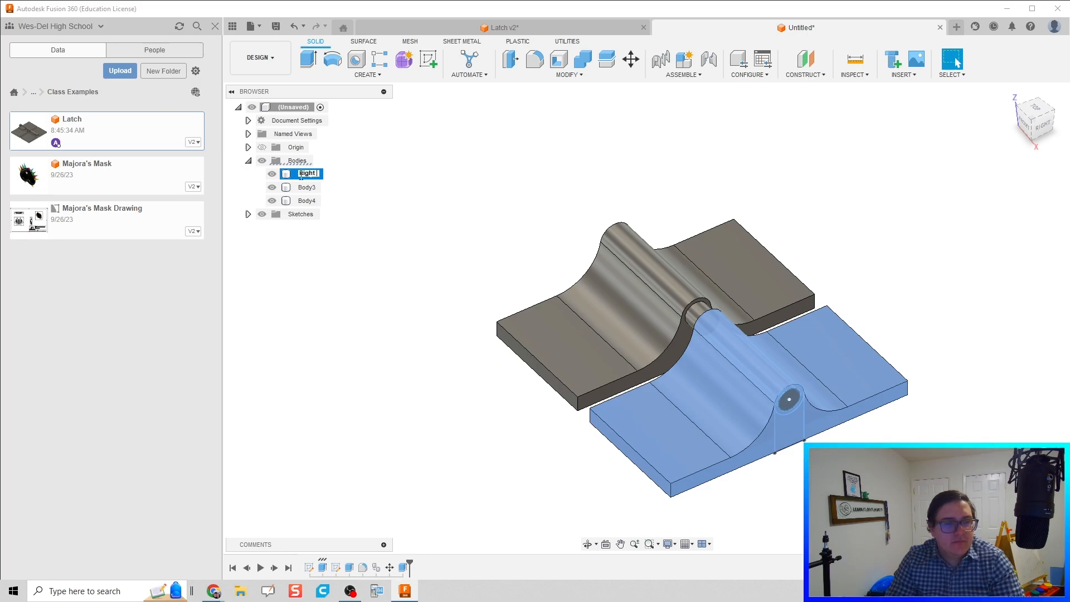
pyautogui.write('Right Latc')
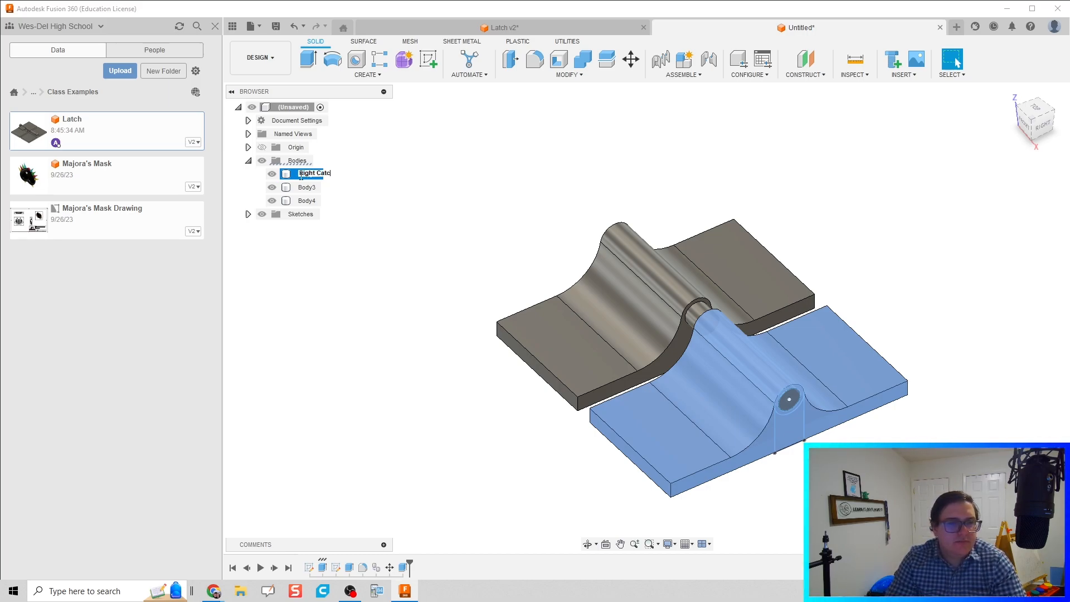
pyautogui.click(306, 188)
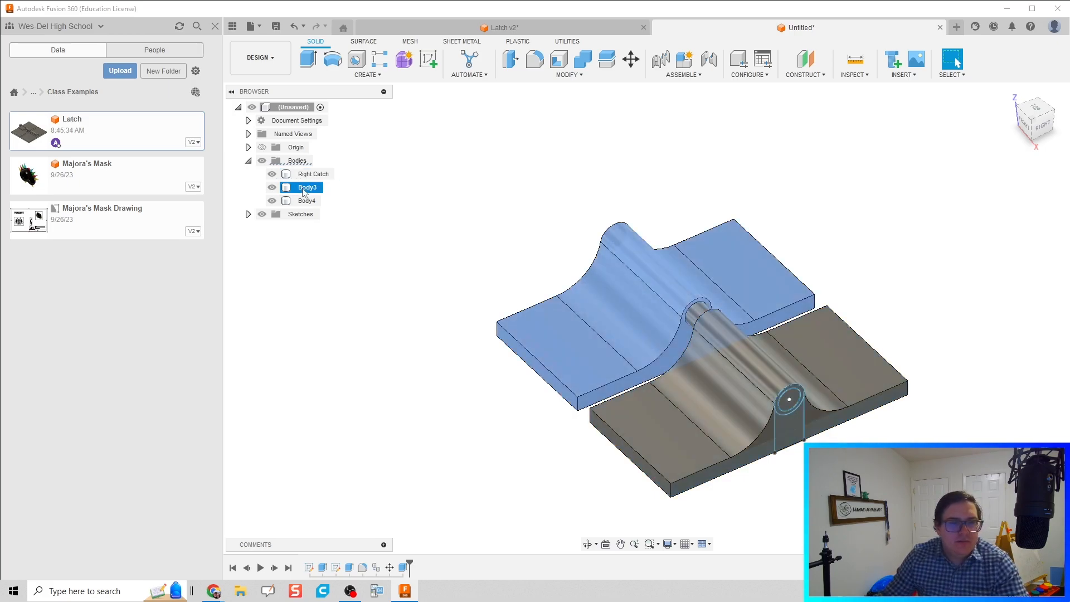
pyautogui.doubleClick(306, 186)
pyautogui.write('Left Catch')
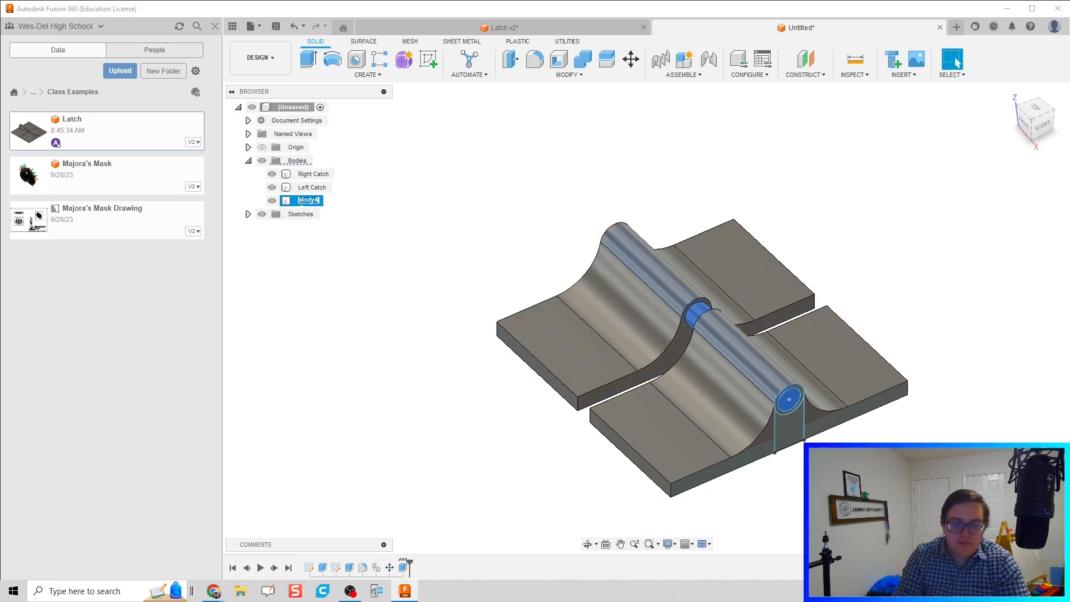
pyautogui.write('Slide')
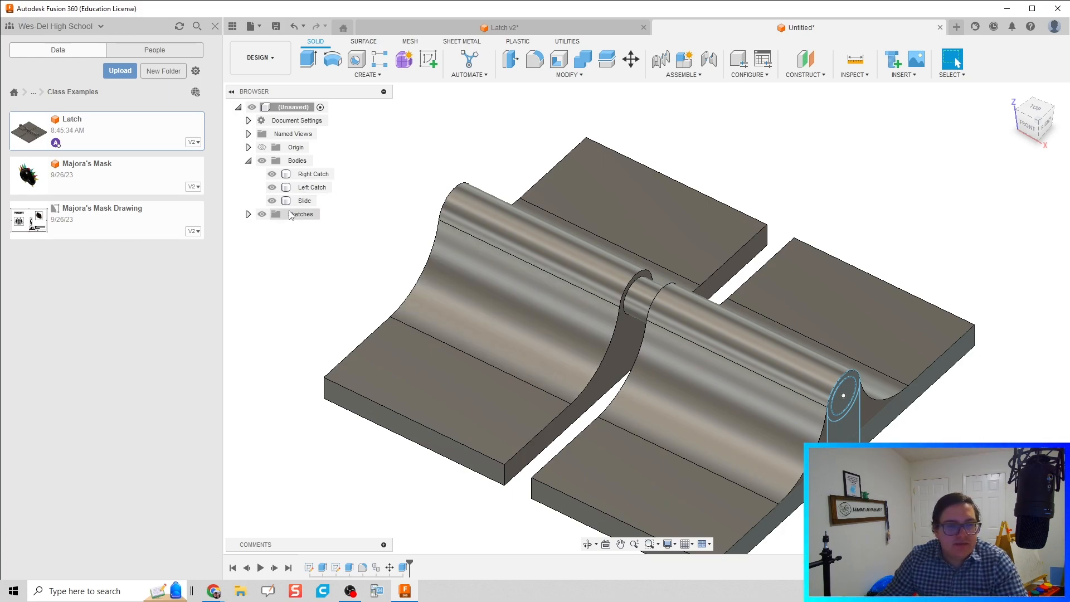
# Hide the Slide and preview a construction plane offset 1.00 in from the catch's base face.
pyautogui.click(311, 187)
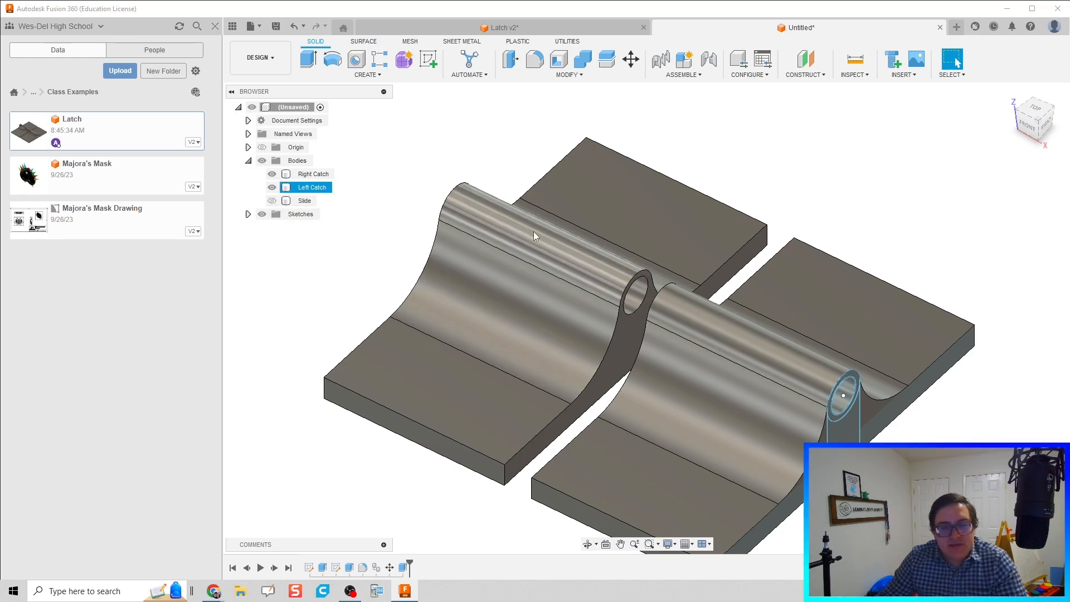
pyautogui.moveTo(332, 58)
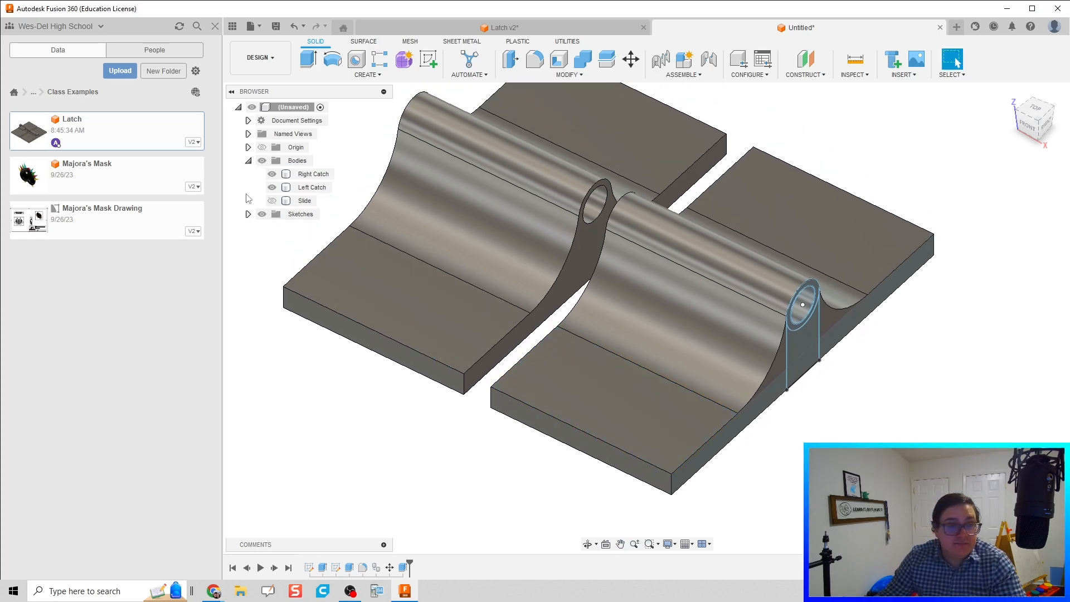
pyautogui.click(313, 173)
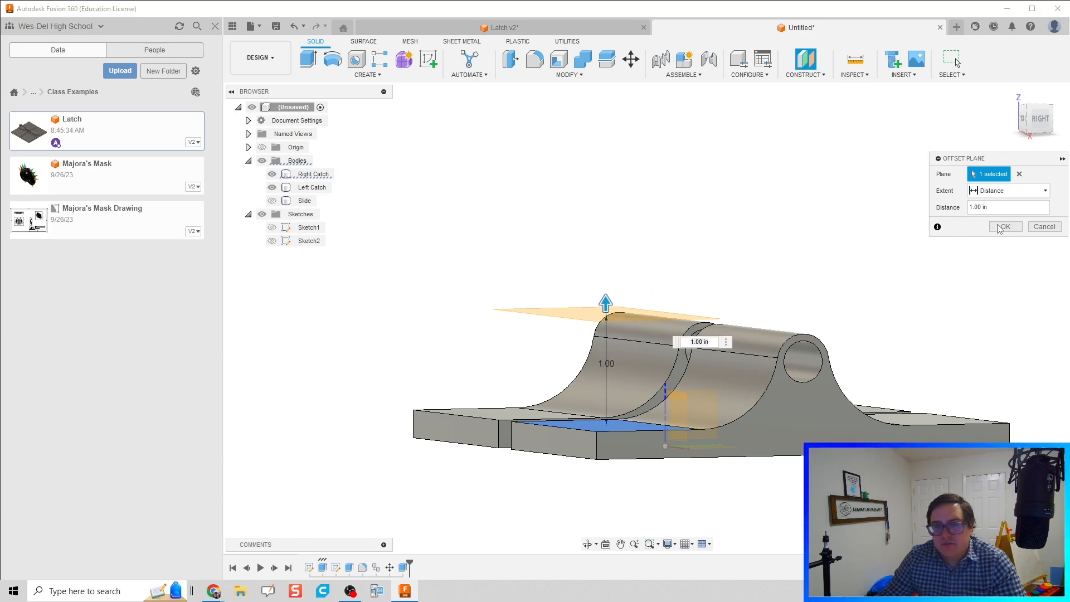
# Confirm the offset plane and draw a stepped line outline spanning both catch barrels in Sketch3.
pyautogui.click(1004, 226)
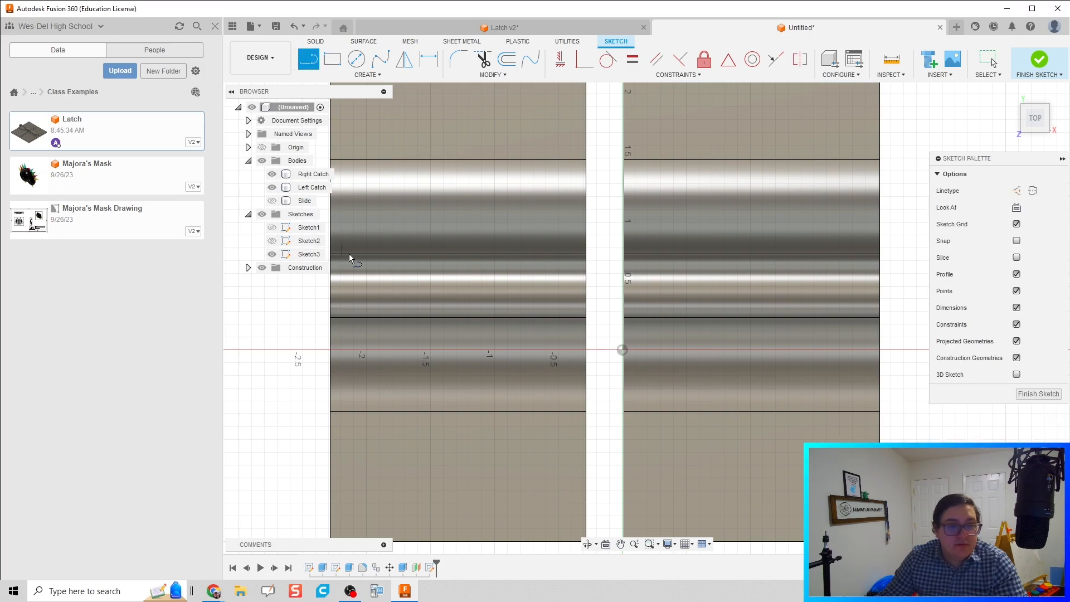
pyautogui.moveTo(347, 246); pyautogui.dragTo(347, 334)
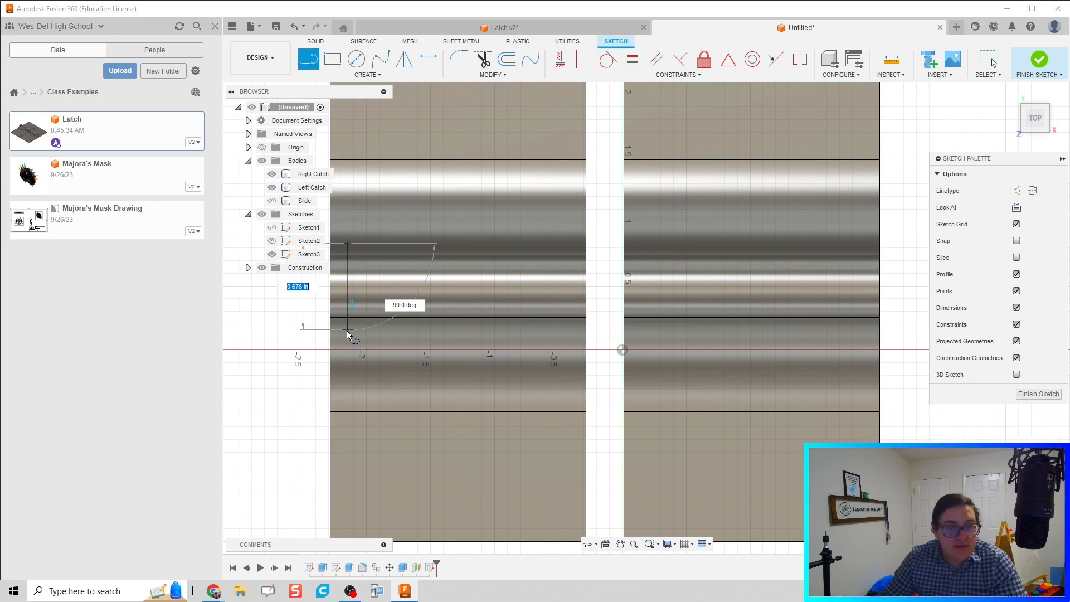
pyautogui.moveTo(355, 337); pyautogui.dragTo(549, 340)
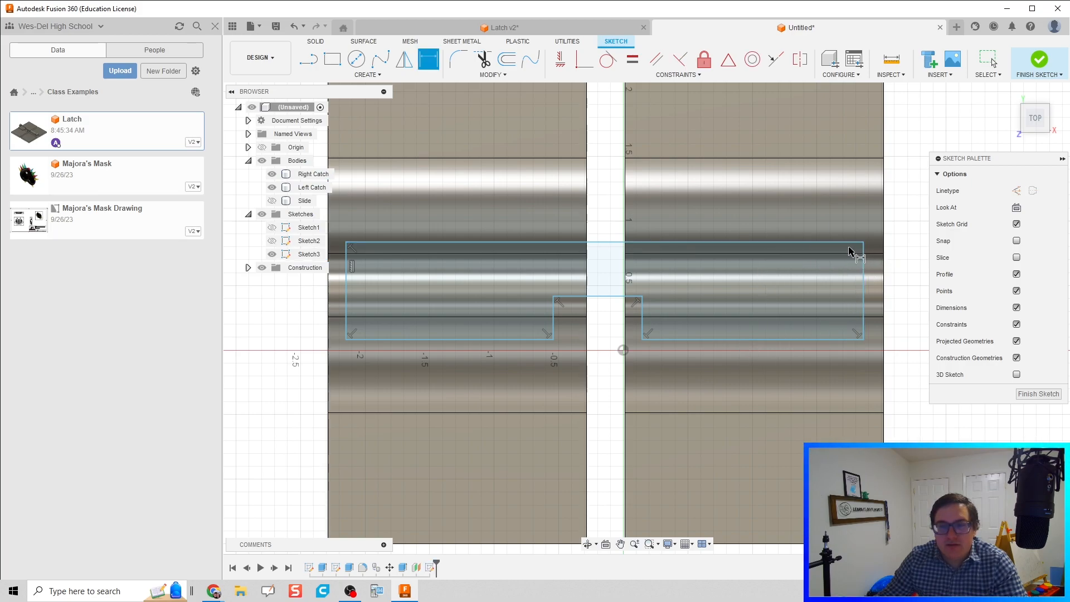
pyautogui.click(309, 254)
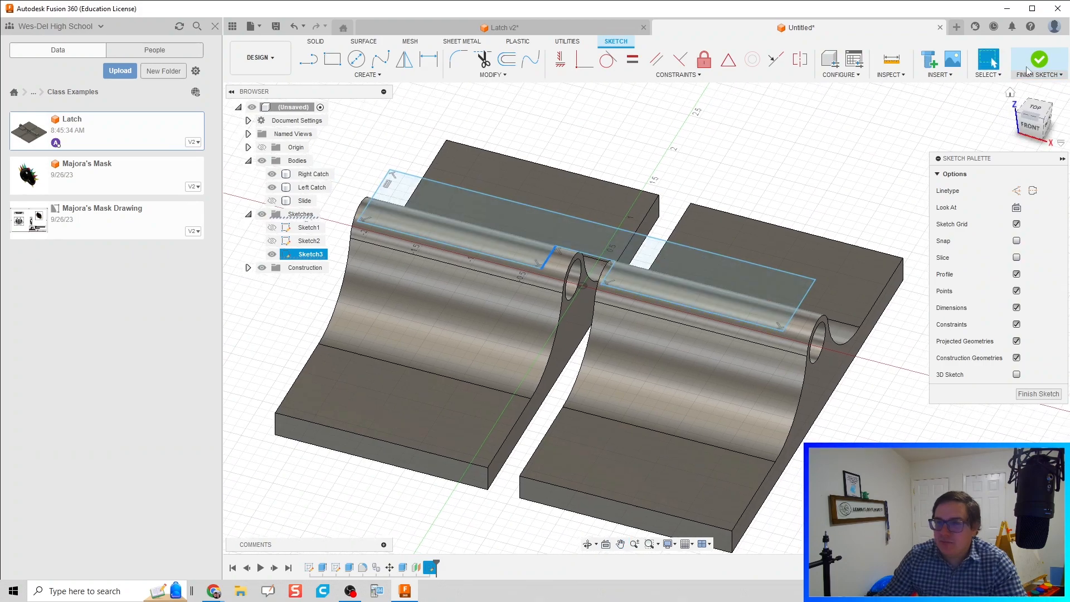
# Finish Sketch3 and extrude-cut its outline 0.35 in down into both catch barrels.
pyautogui.click(1037, 60)
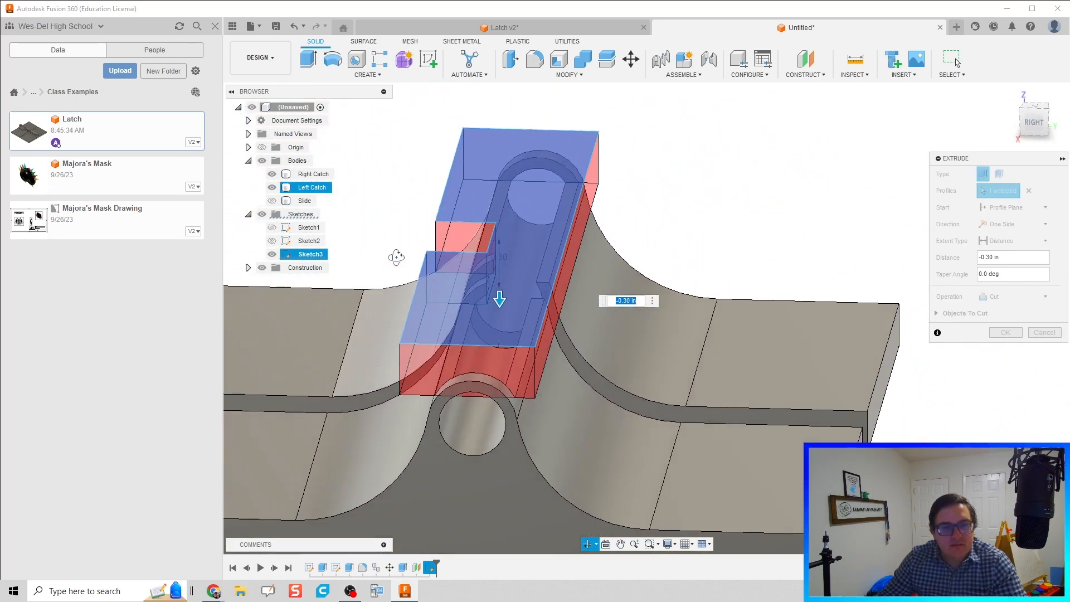
pyautogui.moveTo(477, 307); pyautogui.dragTo(546, 273)
pyautogui.write('-0.4')
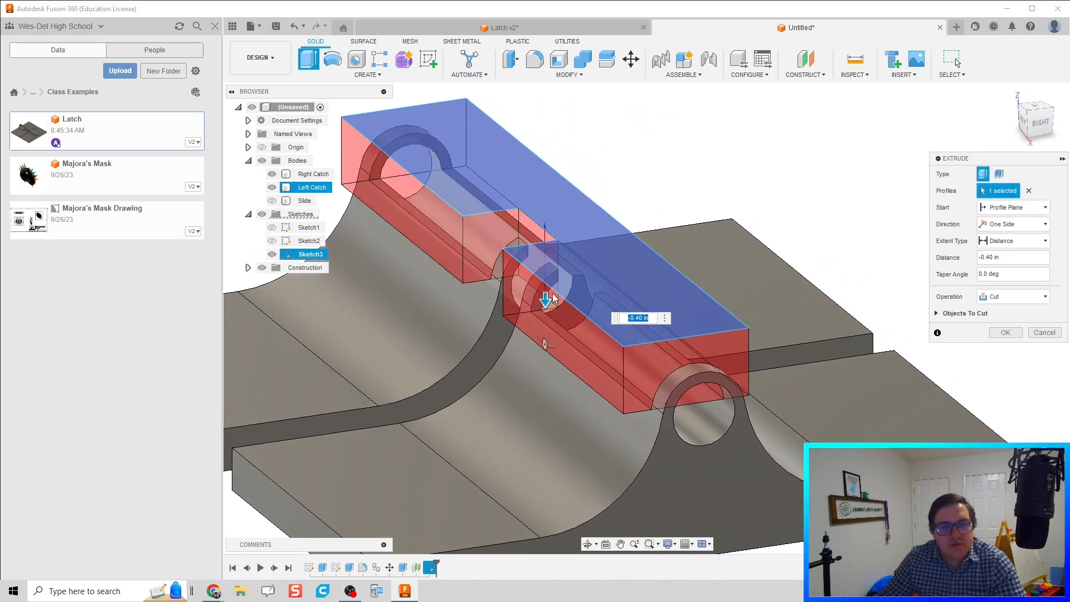
pyautogui.moveTo(545, 298); pyautogui.dragTo(544, 279)
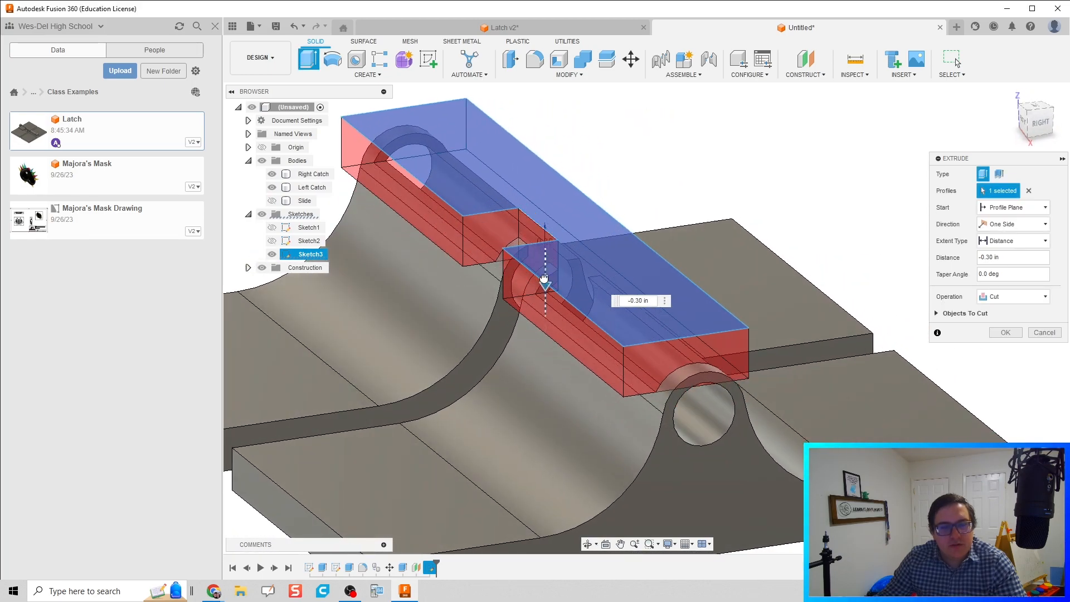
pyautogui.moveTo(544, 283); pyautogui.dragTo(544, 294)
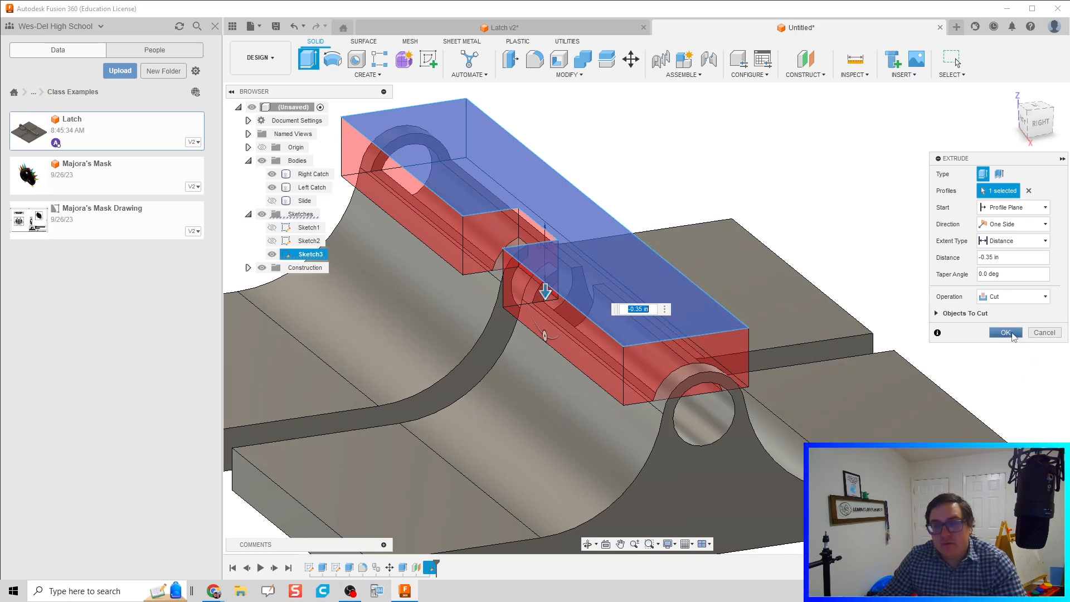
pyautogui.click(1003, 332)
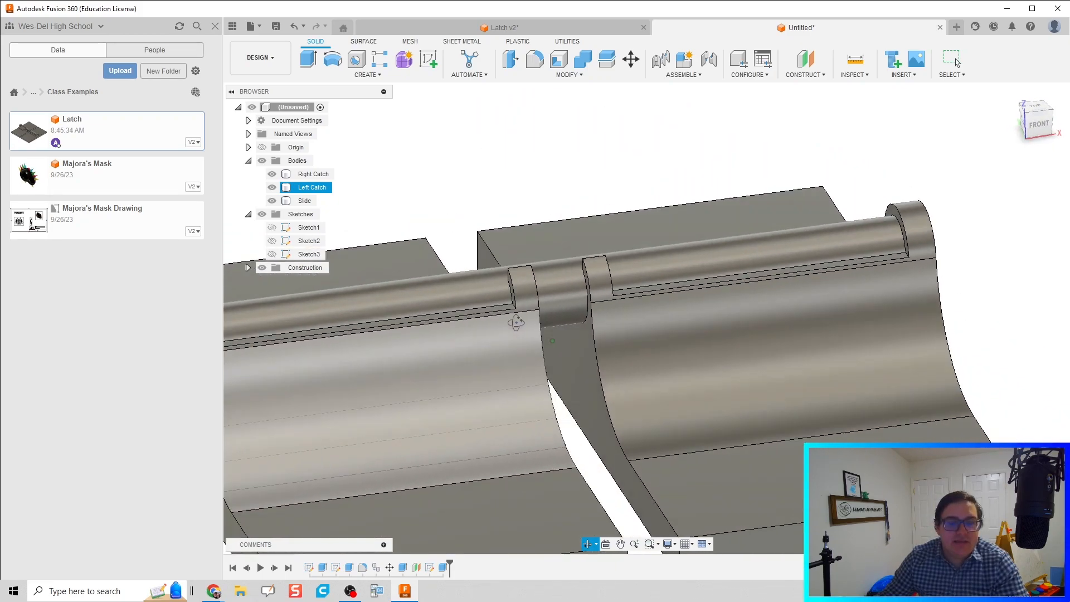
pyautogui.moveTo(516, 322); pyautogui.dragTo(553, 289)
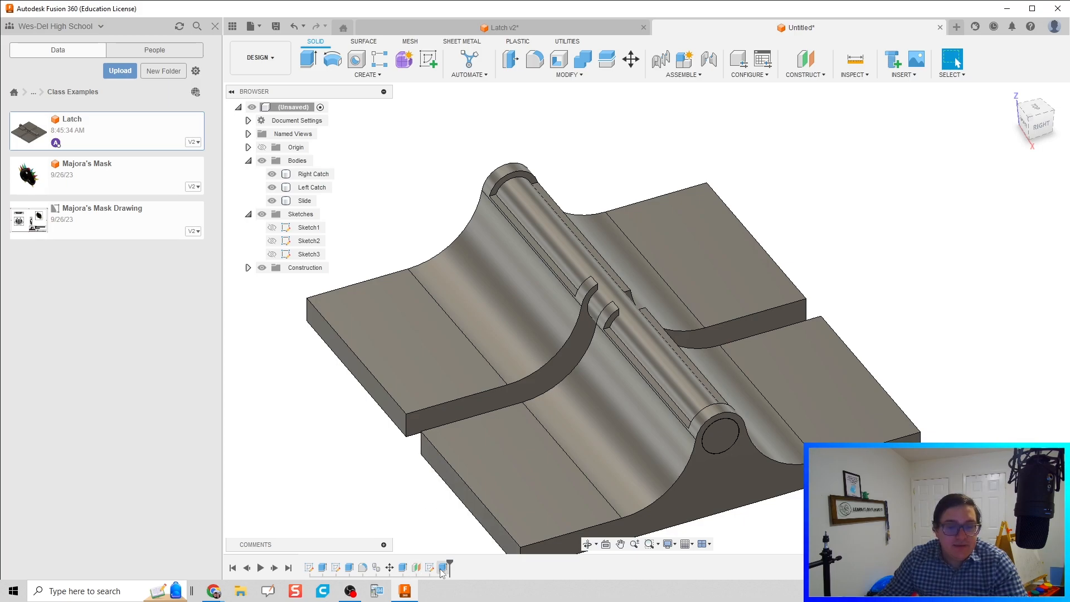
pyautogui.click(428, 567)
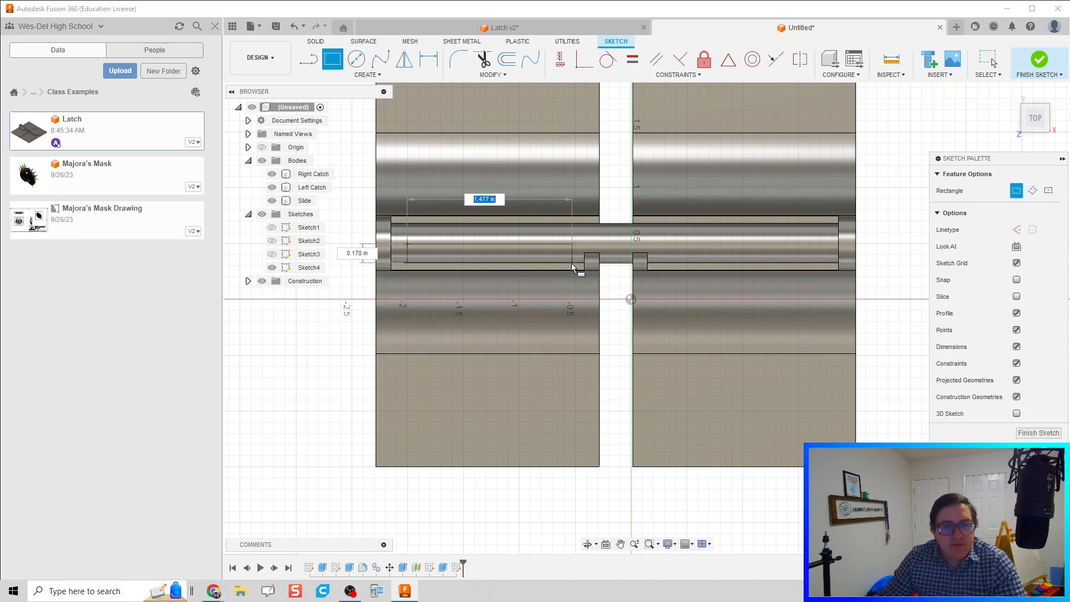
pyautogui.moveTo(583, 338)
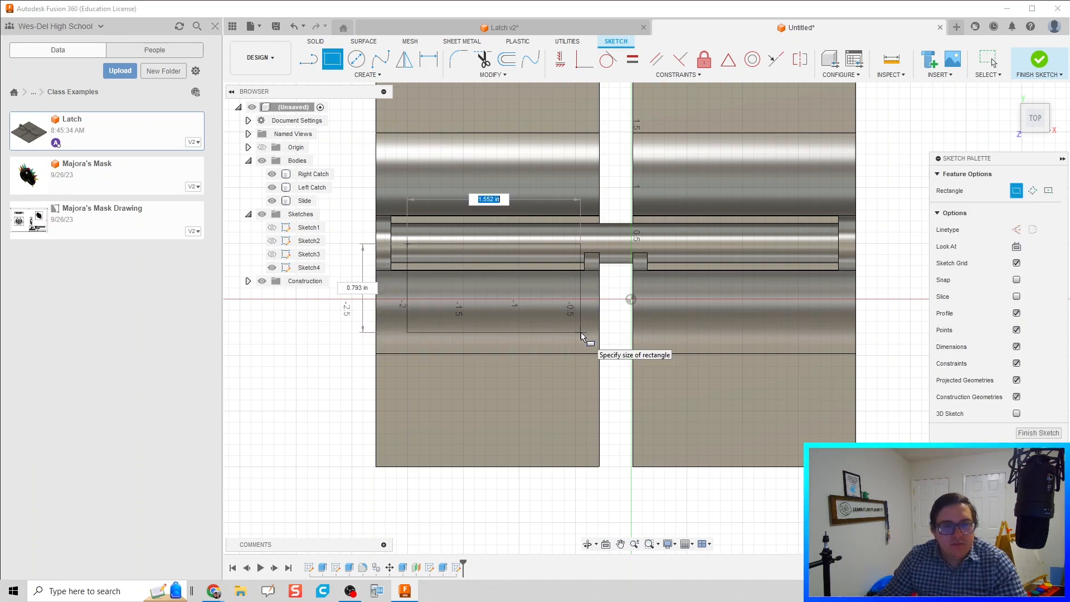
# Complete a rectangle over the left catch's barrel slot and finish Sketch4.
pyautogui.click(581, 337)
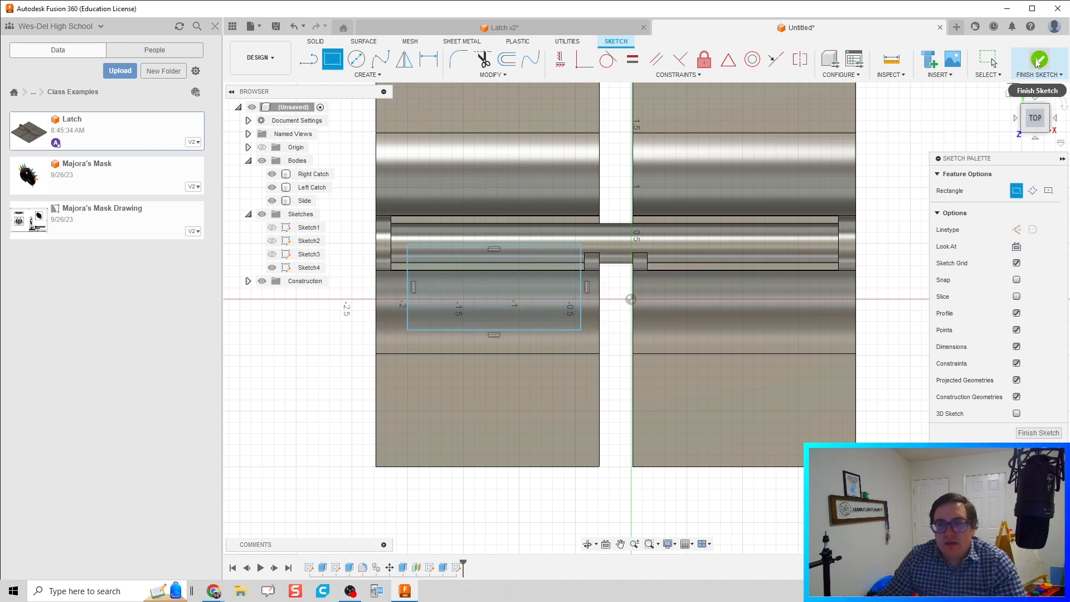
pyautogui.click(1037, 61)
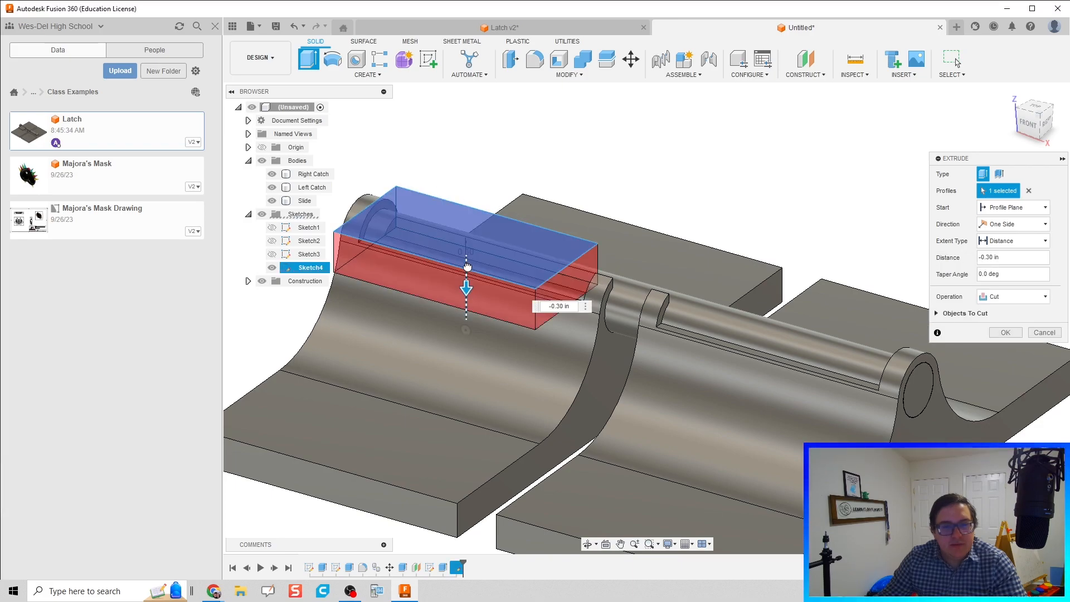
# Extrude the Sketch4 rectangle as a 0.20 in cut, leaving a thin flat tab.
pyautogui.click(1012, 295)
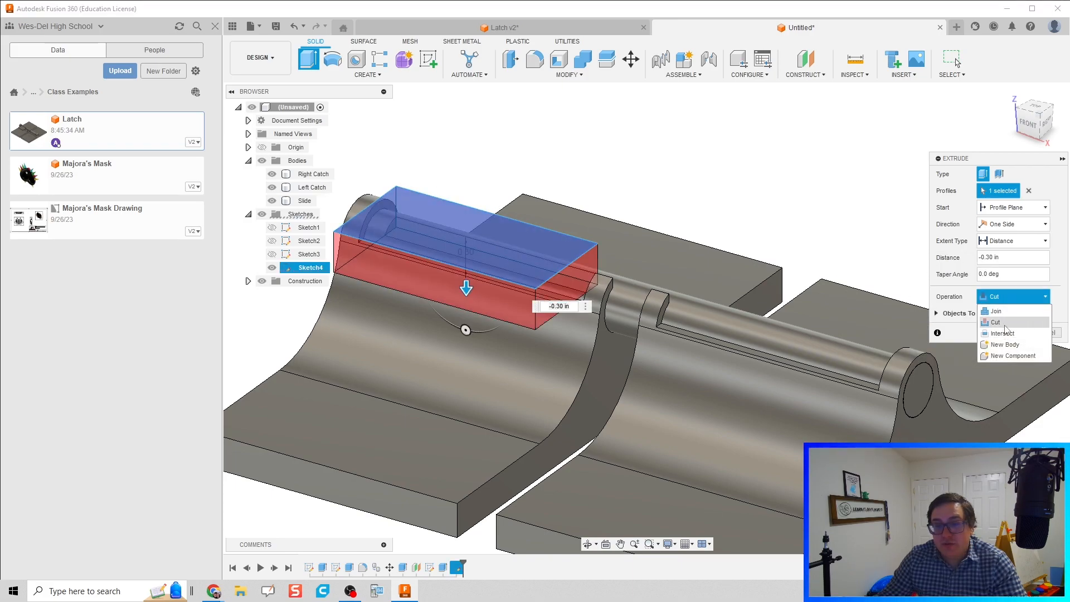
pyautogui.click(996, 310)
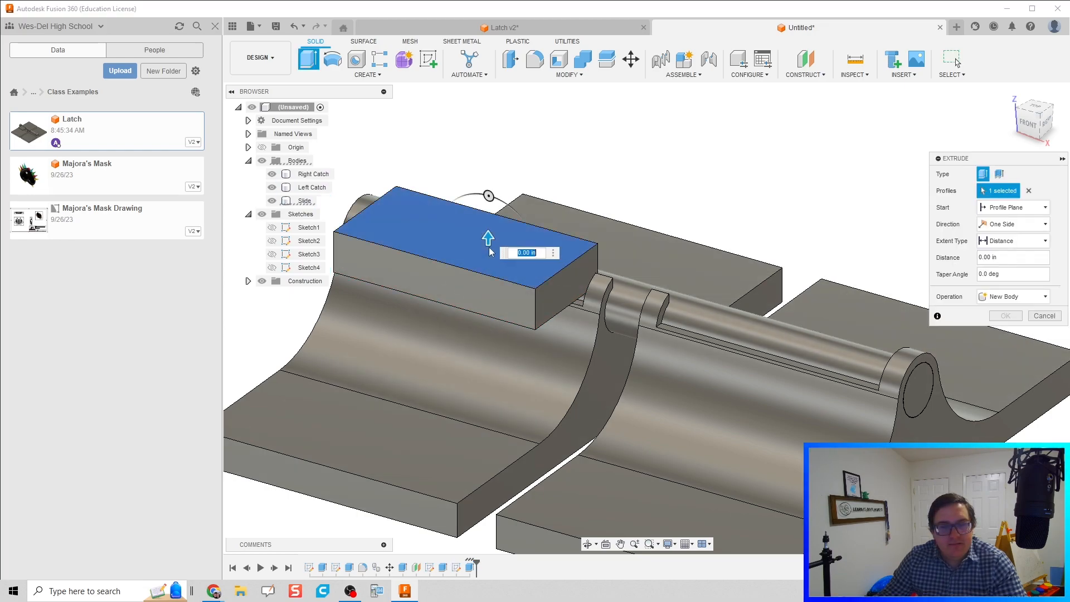
pyautogui.moveTo(487, 237); pyautogui.dragTo(489, 286)
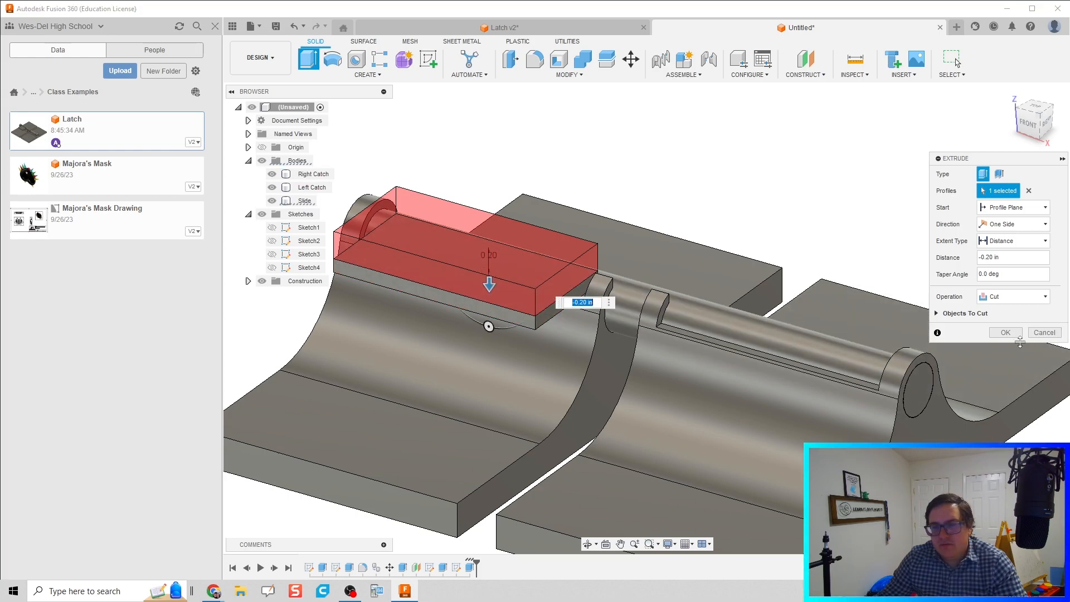
pyautogui.click(1004, 332)
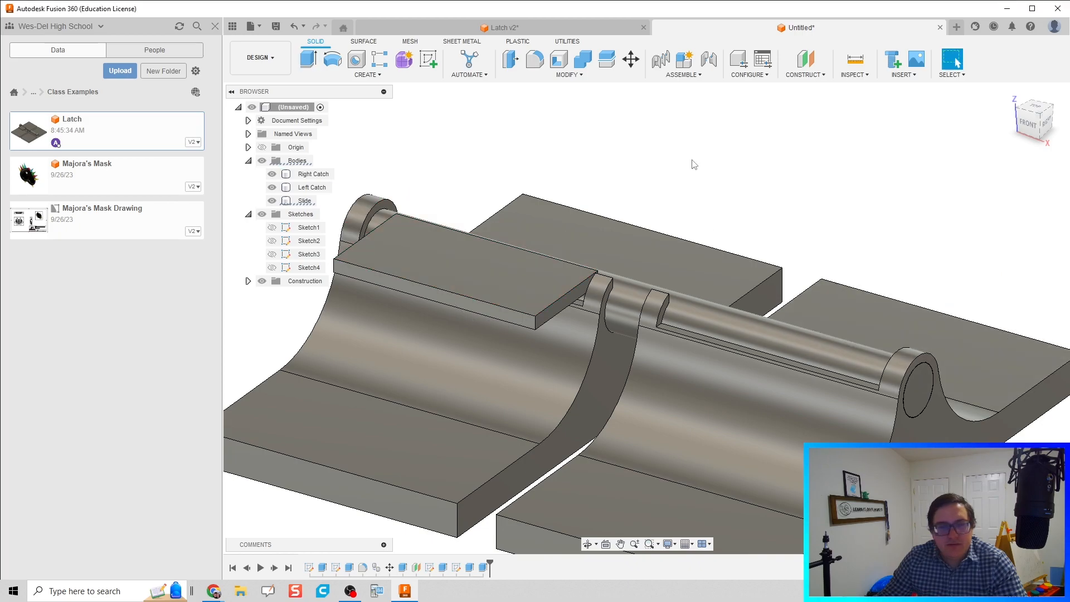
# Fillet the Slide's edges with 0.02 in and 0.05 in radii.
pyautogui.moveTo(691, 164); pyautogui.dragTo(551, 155)
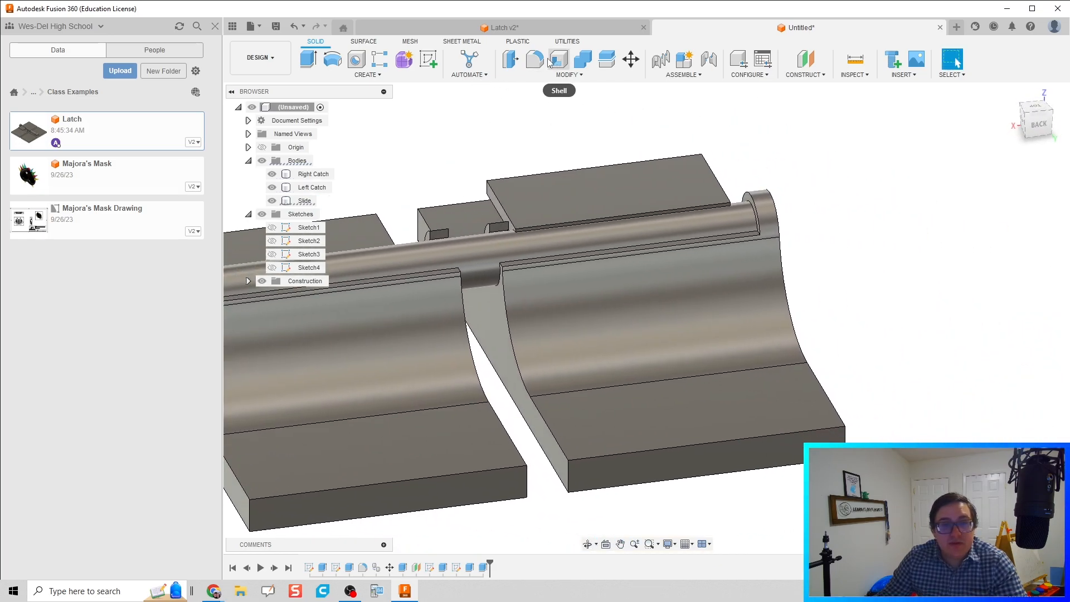
pyautogui.click(508, 60)
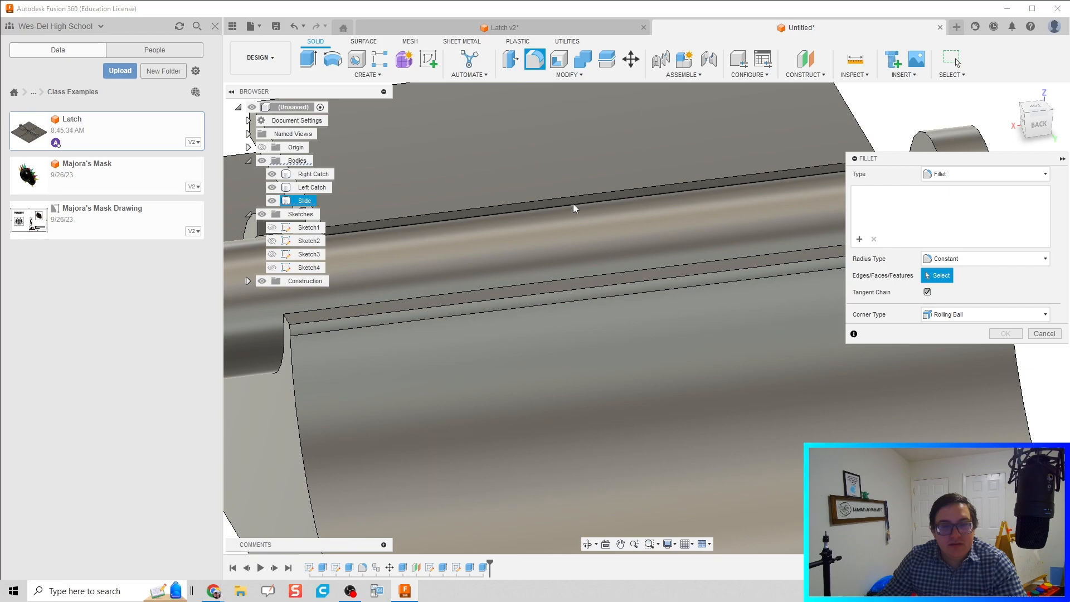
pyautogui.click(577, 198)
pyautogui.write('0.005')
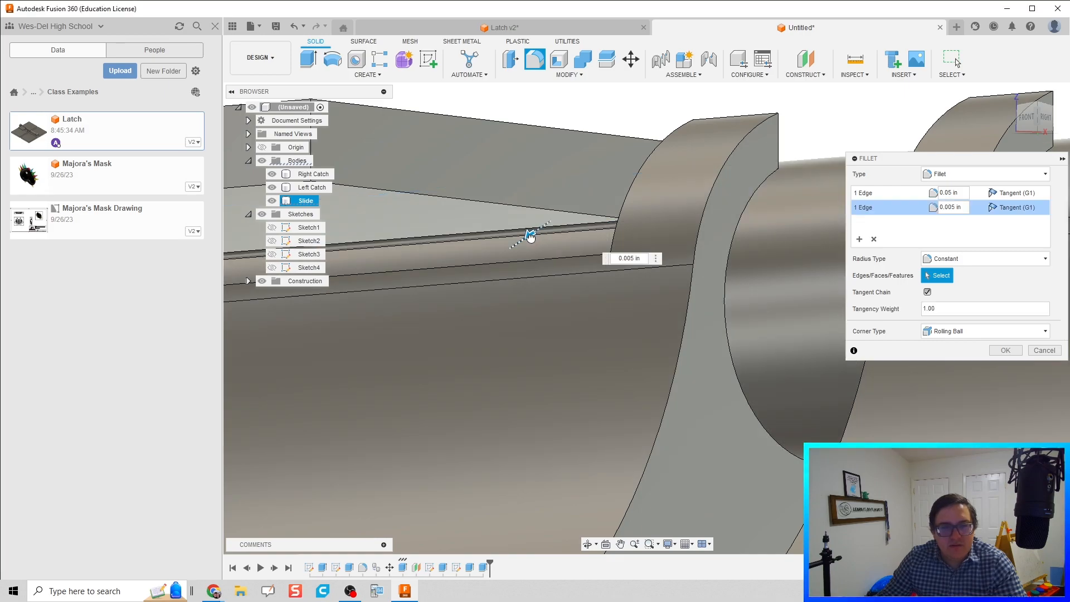
pyautogui.write('0.02')
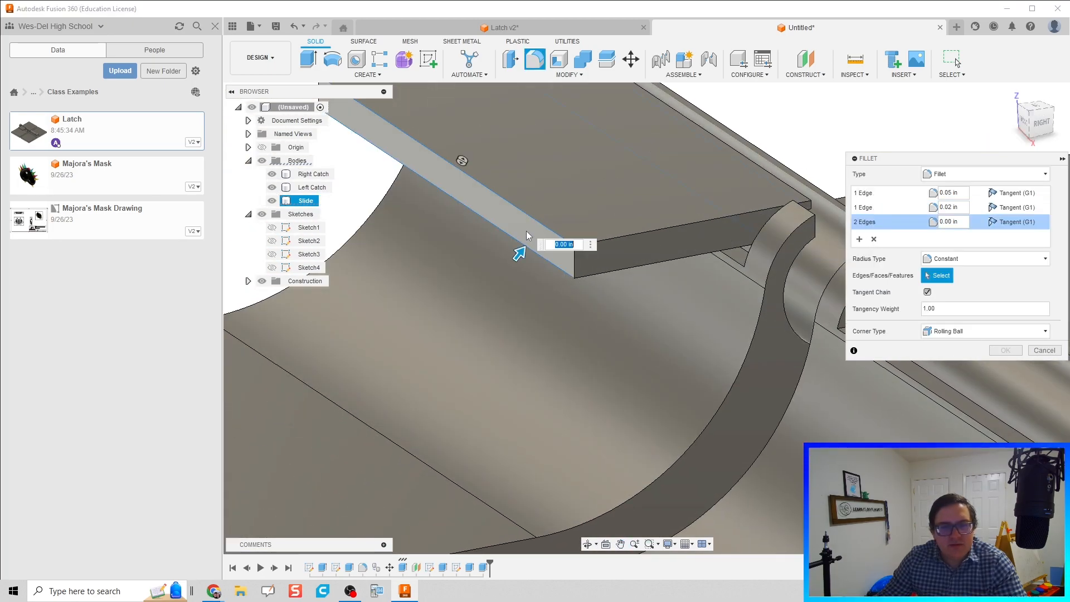
pyautogui.write('0.05')
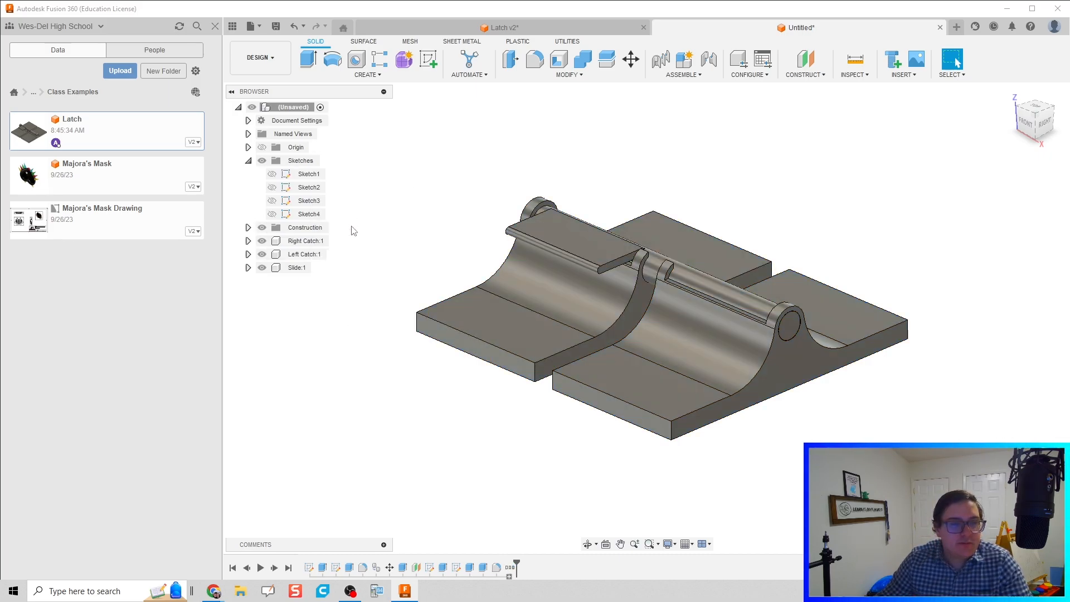
pyautogui.moveTo(448, 255)
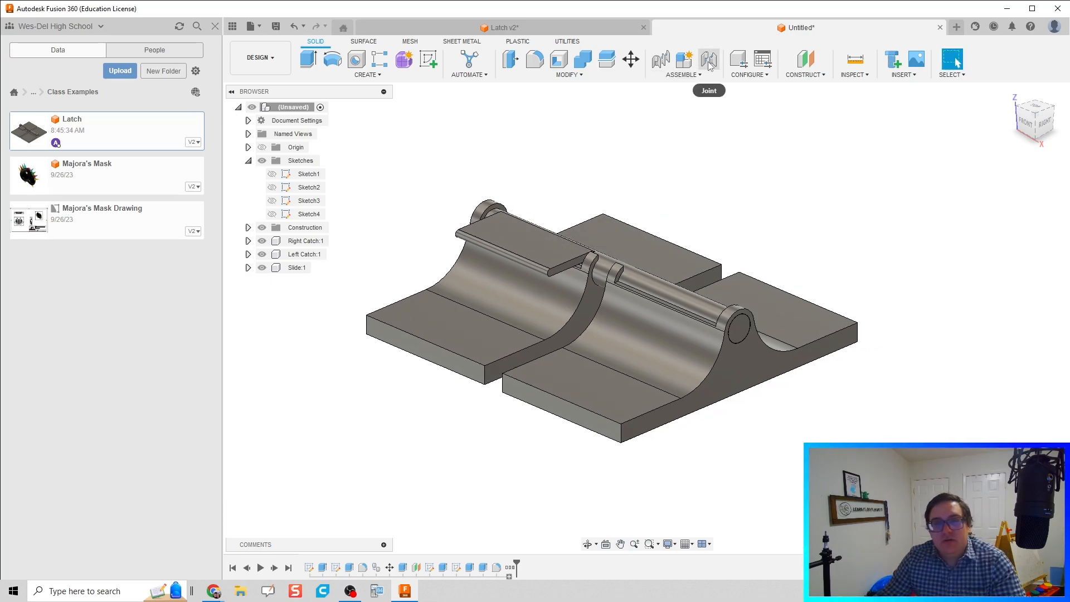
# Lock the two selected latch components with a Rigid as-built joint.
pyautogui.click(709, 60)
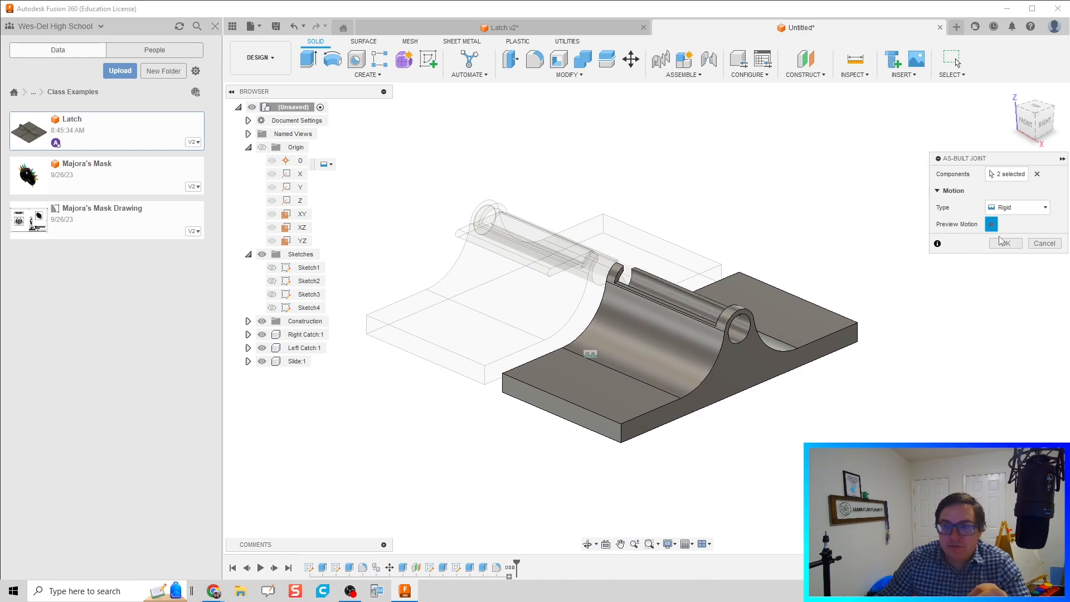
pyautogui.click(1003, 243)
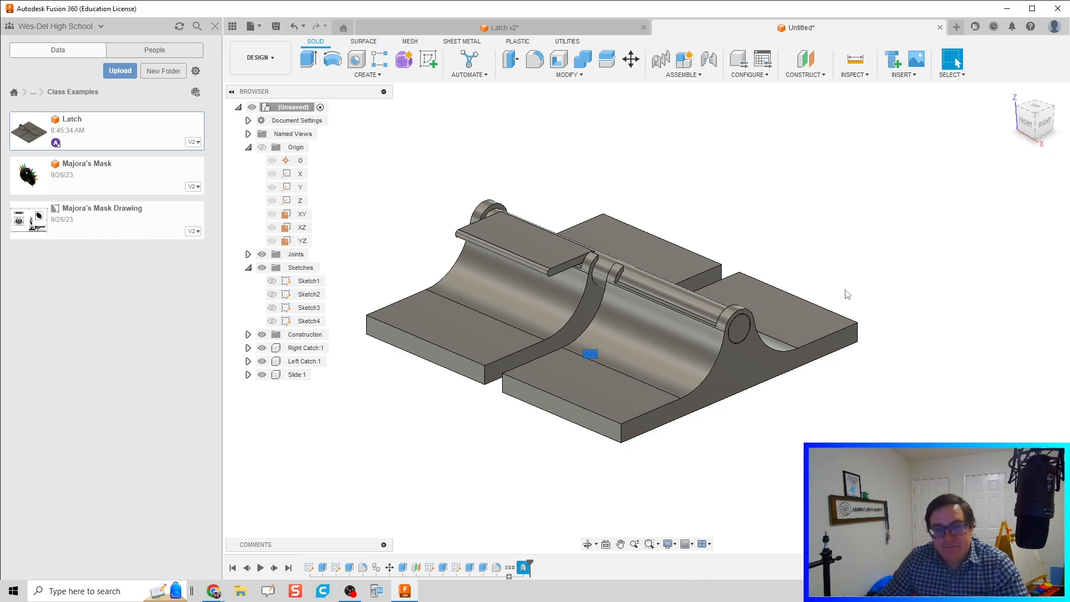
# Combine Right Catch:1 and Left Catch:1 into a rigid group including child components.
pyautogui.click(682, 65)
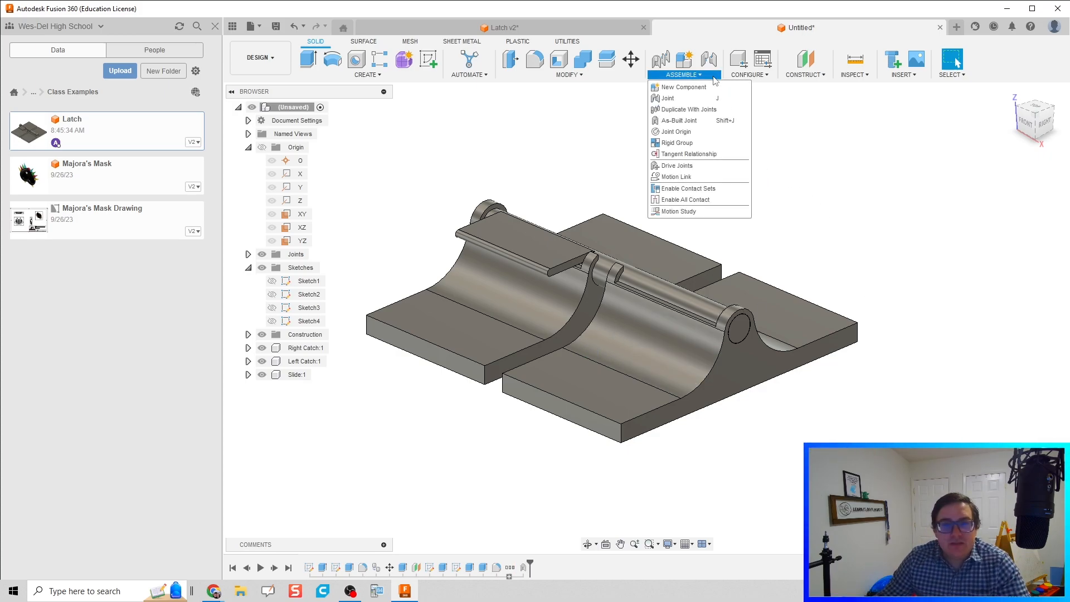
pyautogui.click(677, 142)
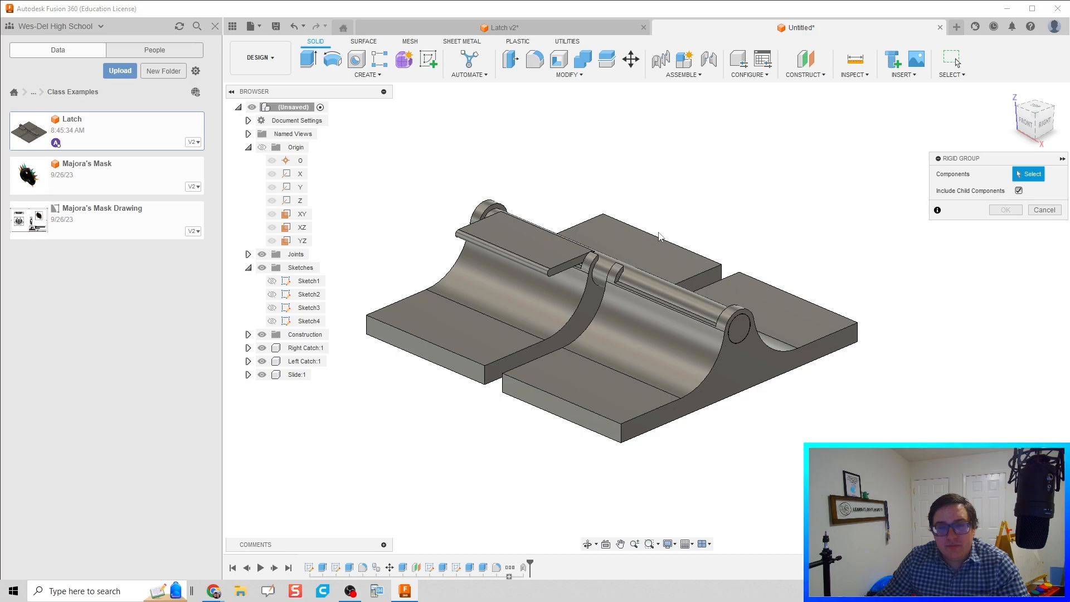
pyautogui.click(1044, 209)
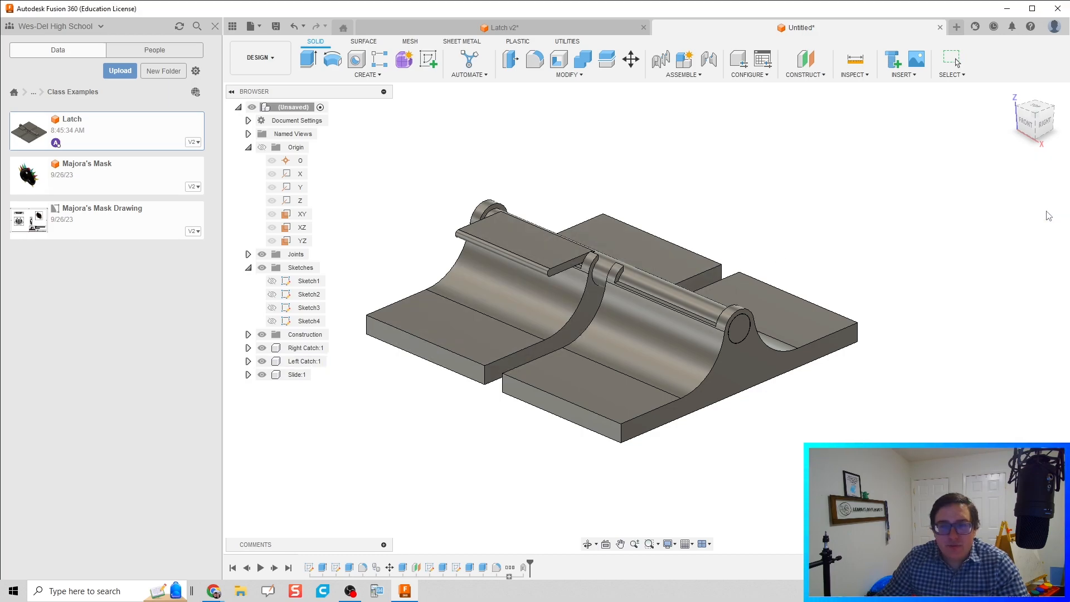
pyautogui.click(683, 63)
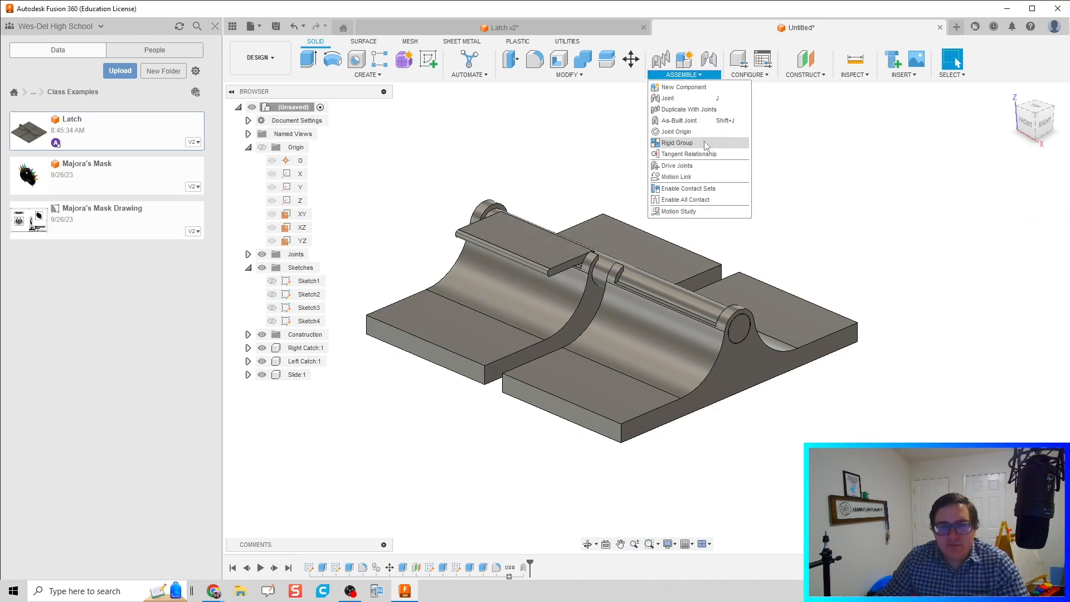
pyautogui.click(676, 143)
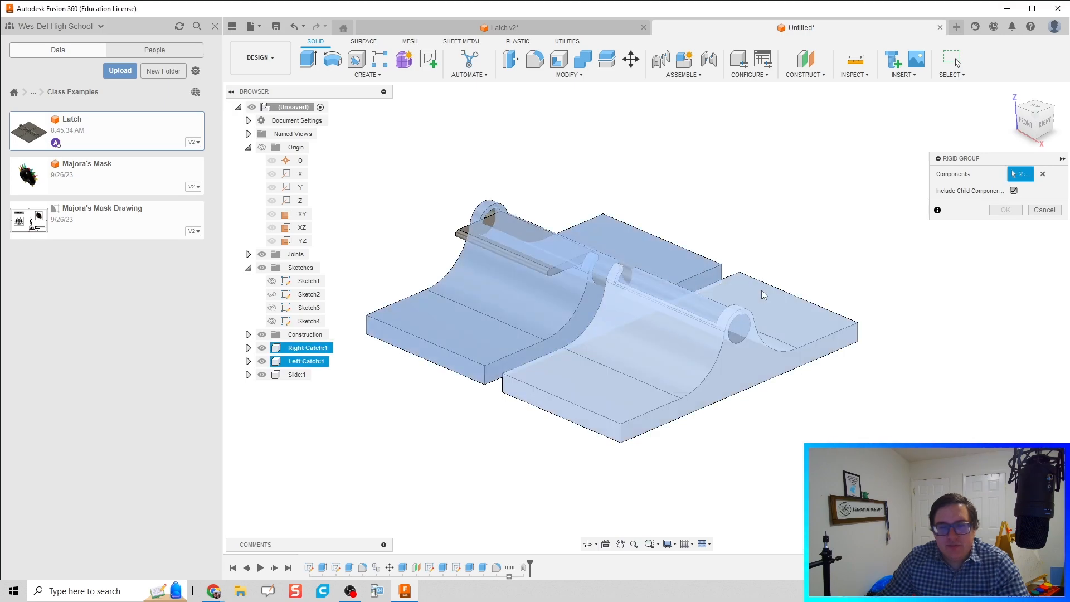
pyautogui.click(1004, 210)
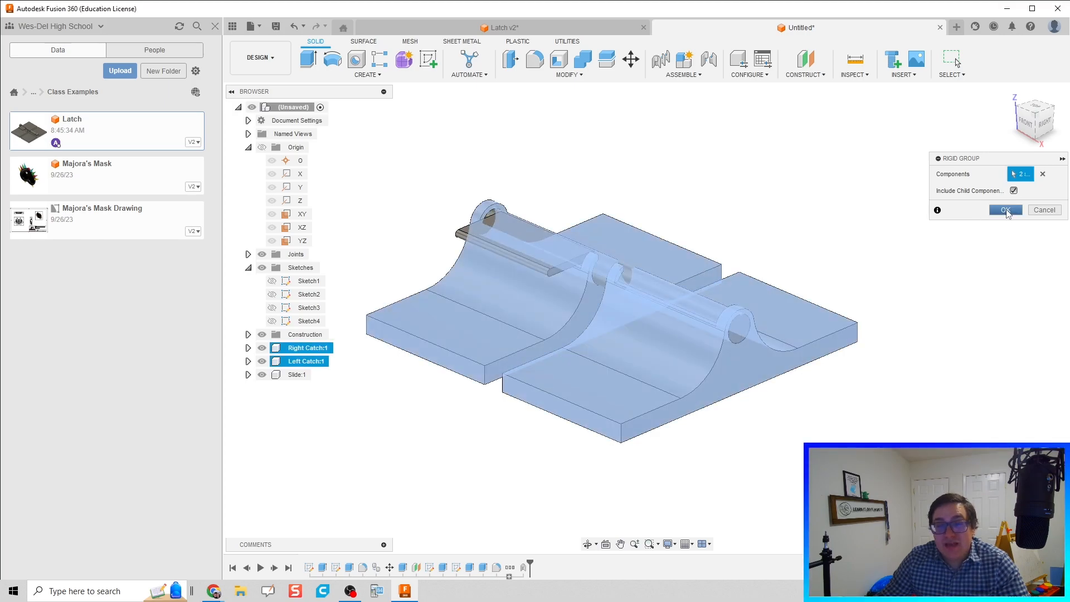
pyautogui.click(1004, 209)
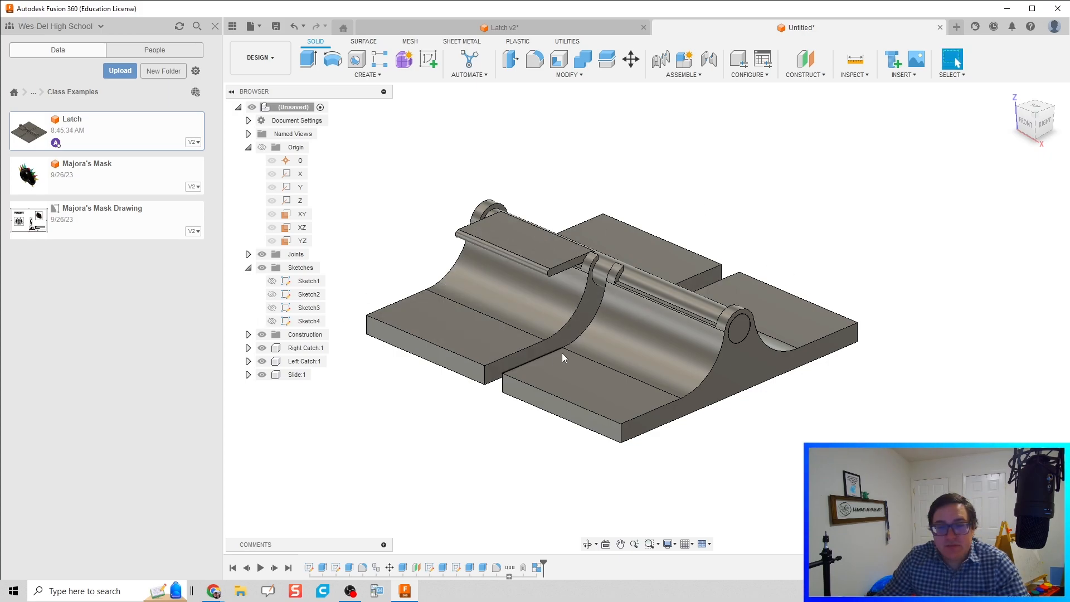
# Link the Slide to the catch plate with a Cylindrical as-built joint through the pin hole.
pyautogui.click(682, 64)
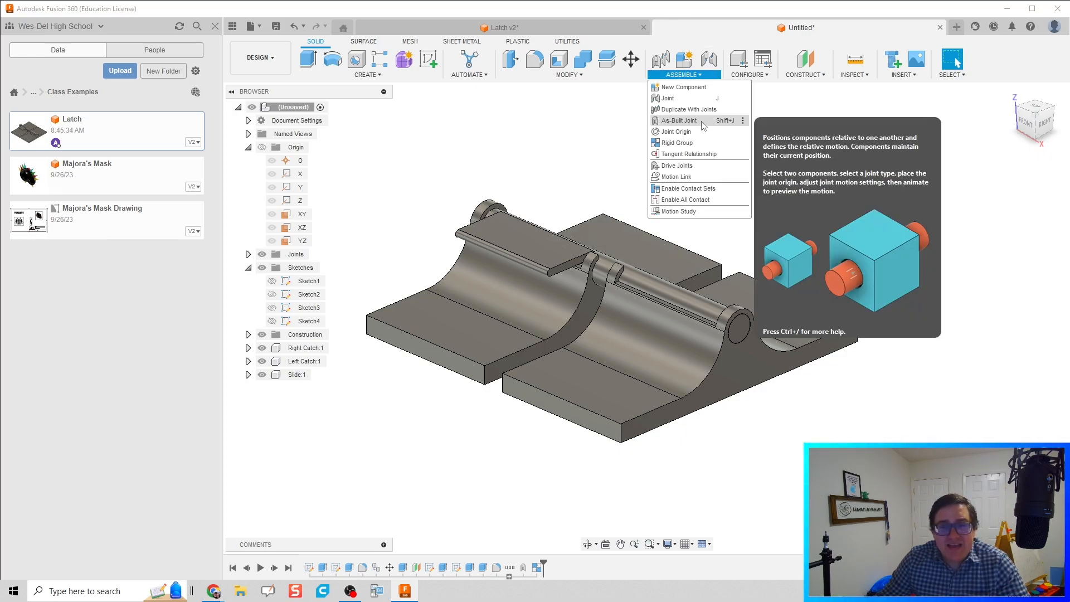
pyautogui.click(679, 120)
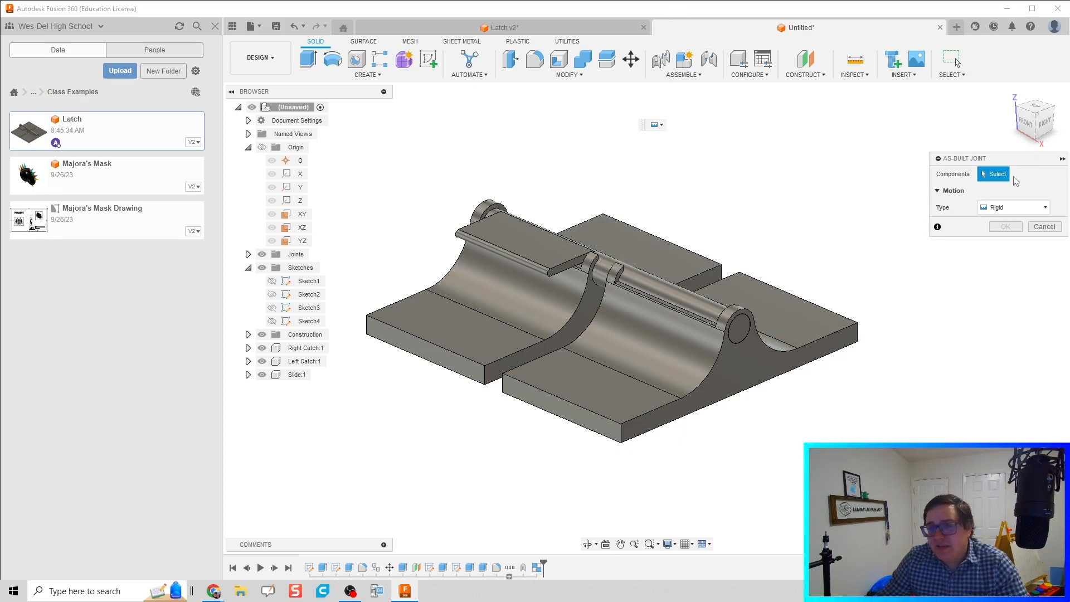
pyautogui.click(1013, 207)
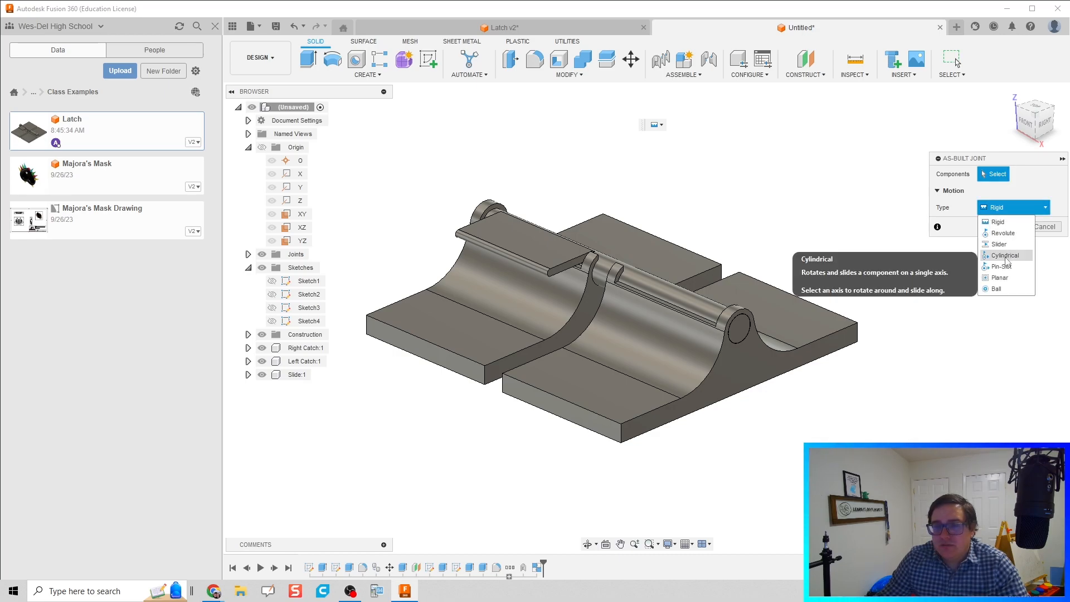
pyautogui.click(1003, 256)
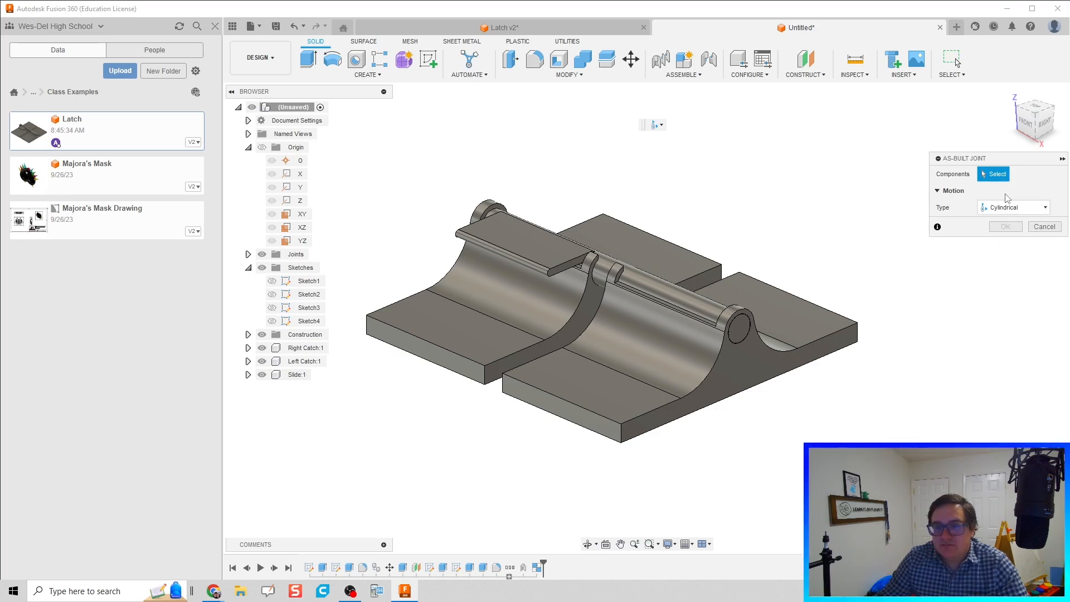
pyautogui.click(1013, 207)
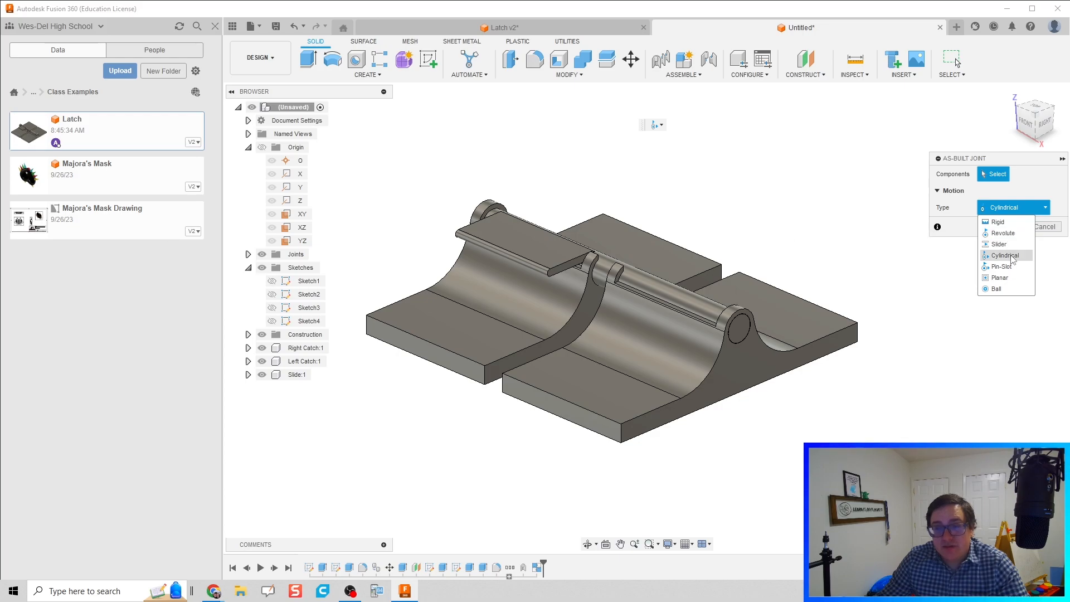
pyautogui.click(1004, 255)
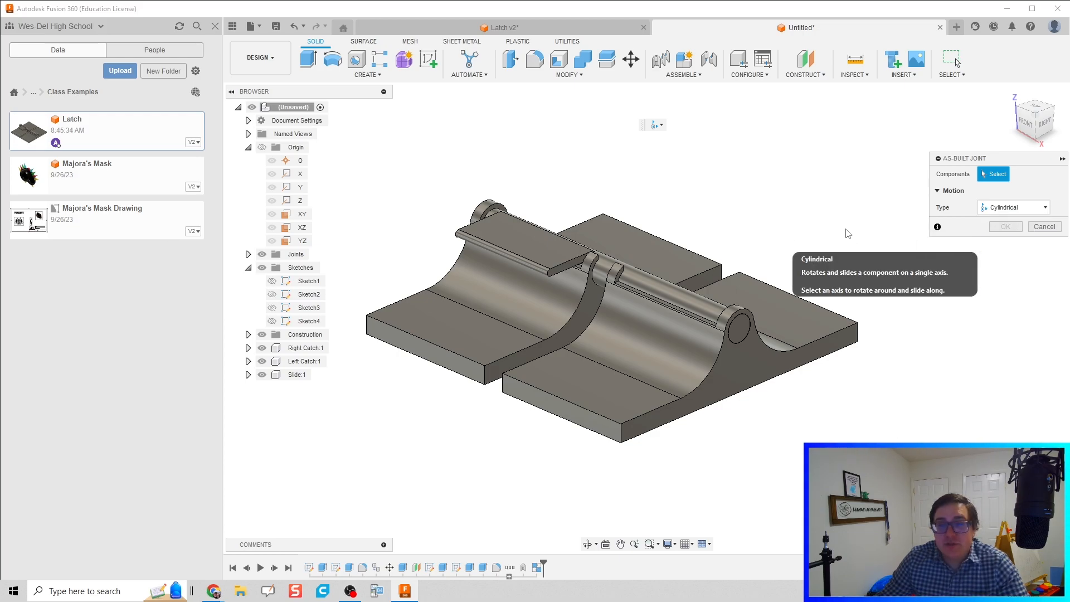
pyautogui.click(553, 270)
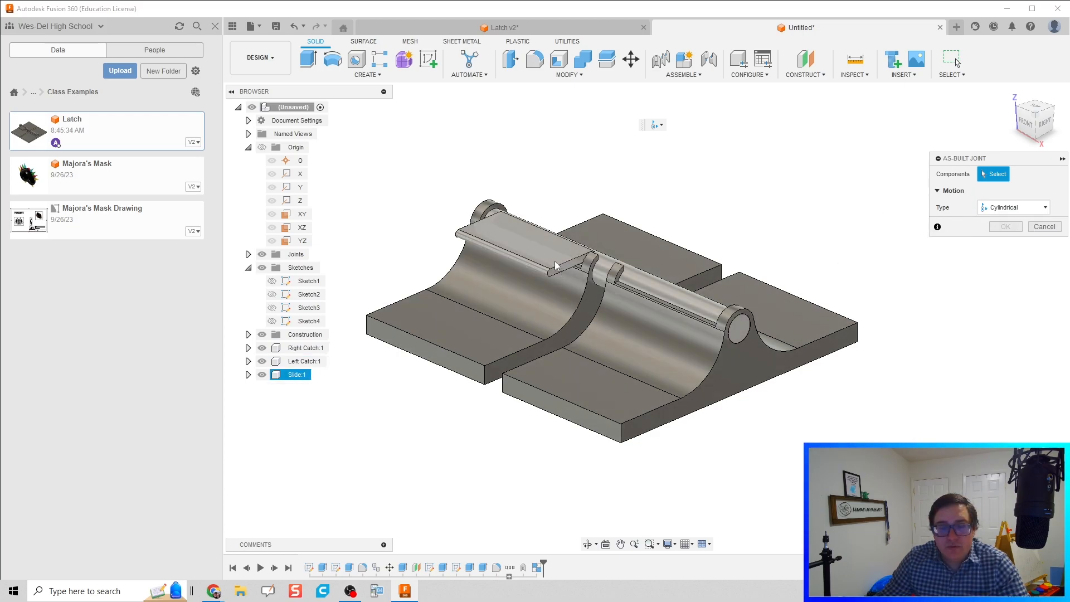
pyautogui.click(553, 266)
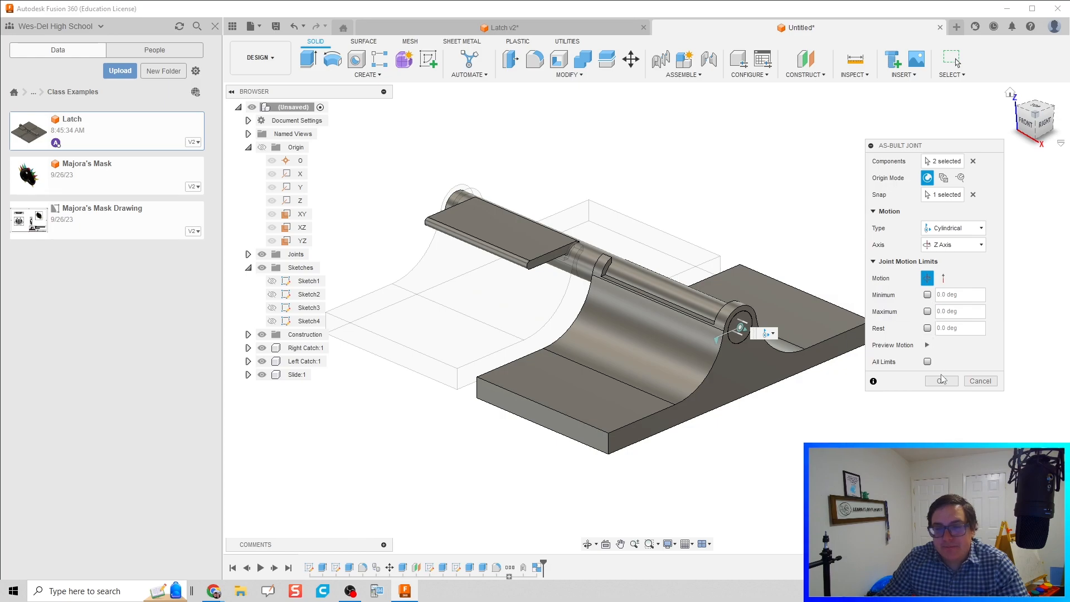
pyautogui.click(940, 381)
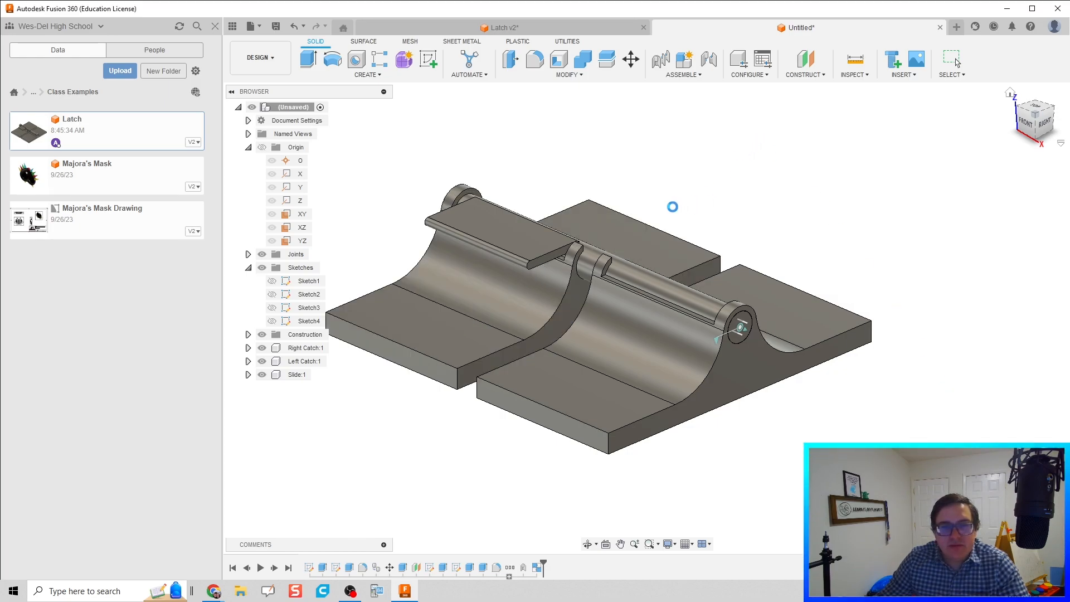
# Enable All Contact for the latch components and orbit in on the slide.
pyautogui.click(682, 65)
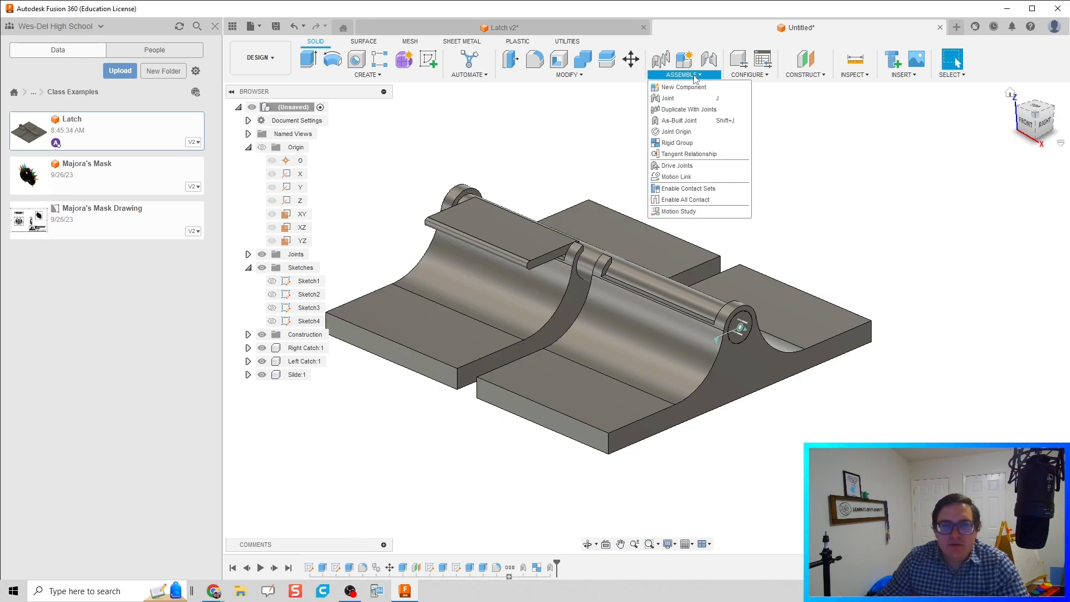
pyautogui.moveTo(683, 200)
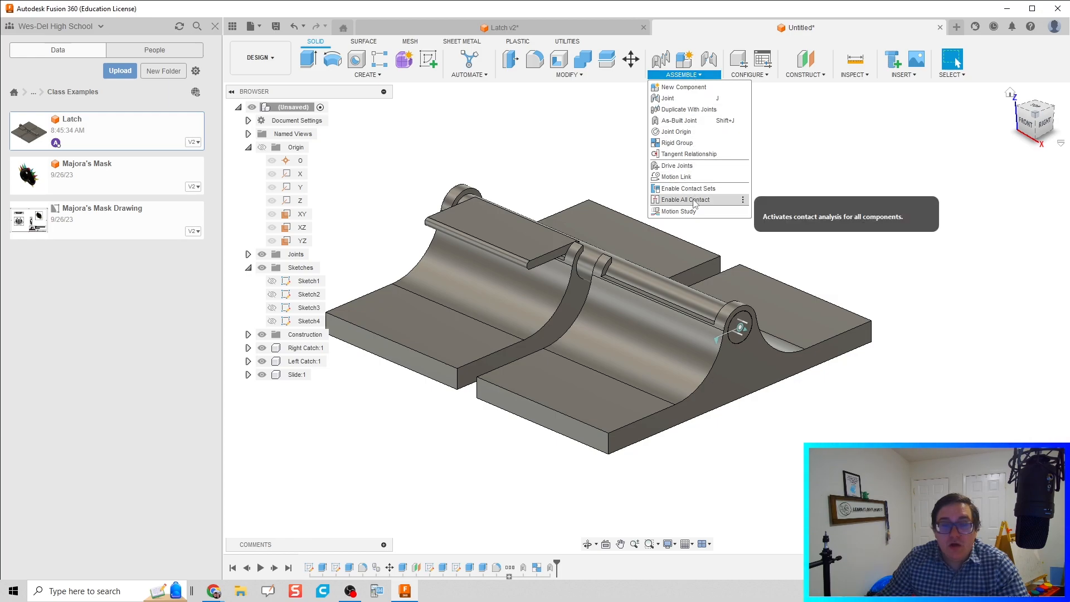
pyautogui.click(683, 200)
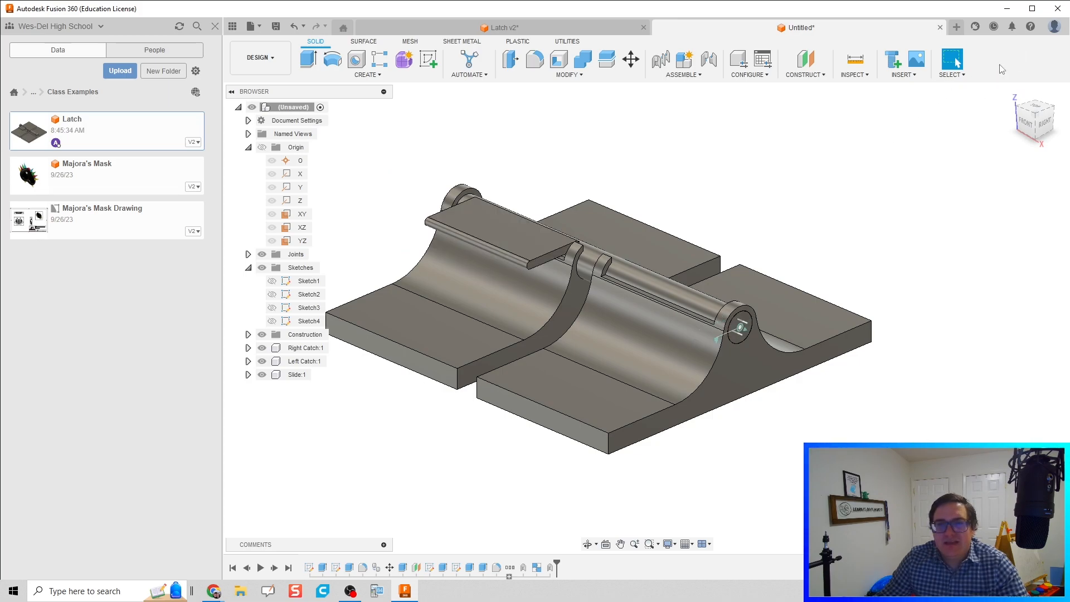
pyautogui.click(684, 61)
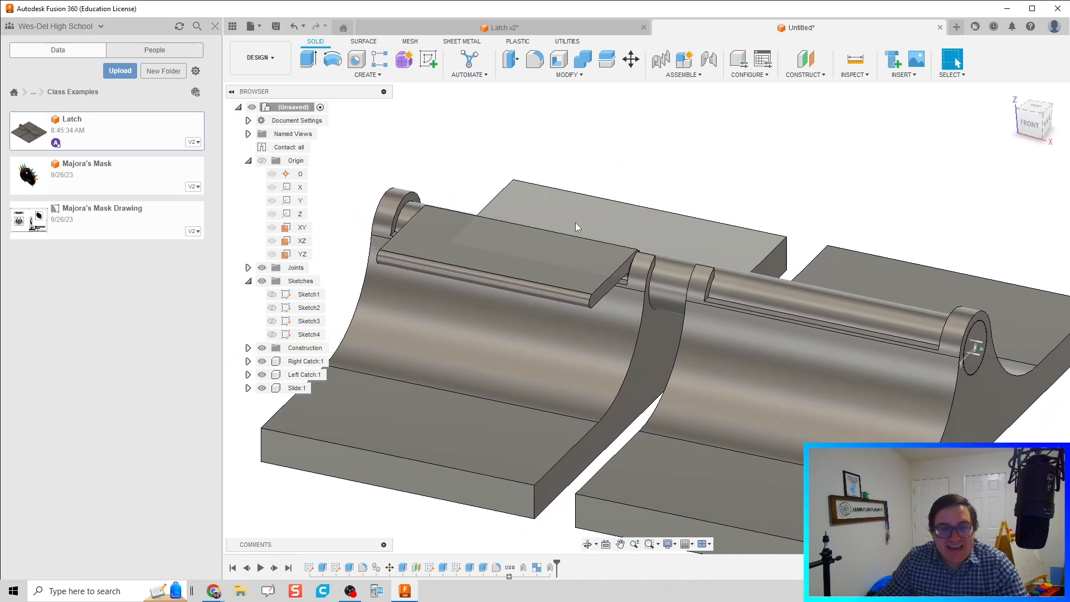
pyautogui.moveTo(577, 227); pyautogui.dragTo(526, 255)
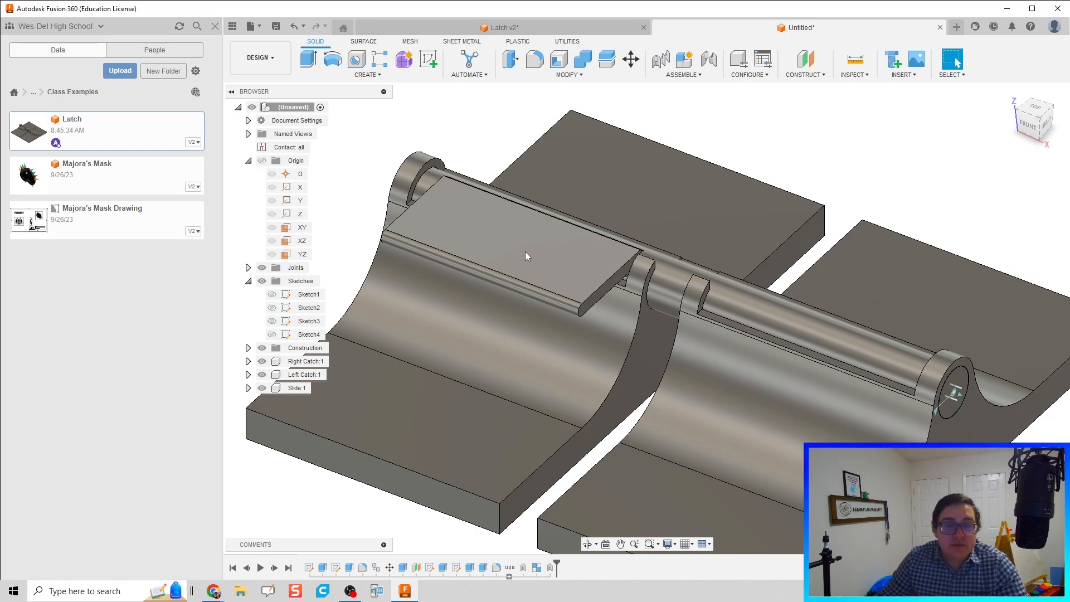